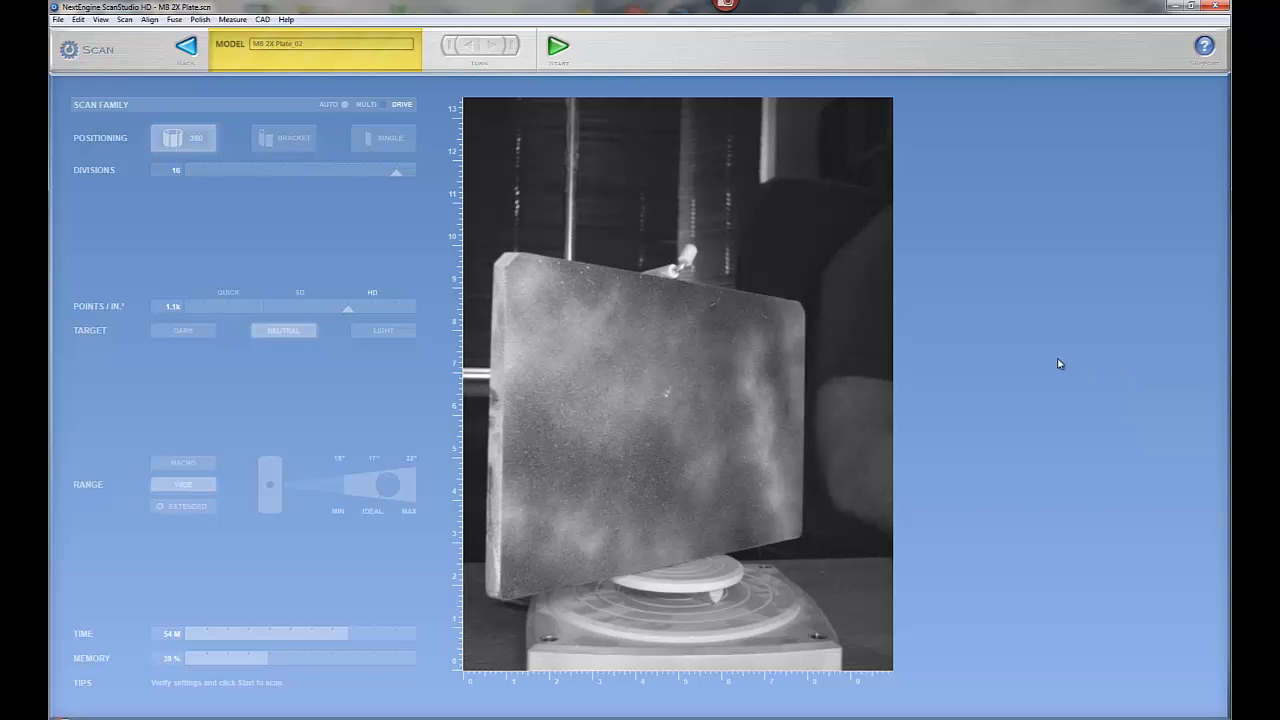
mouse_move(1048, 360)
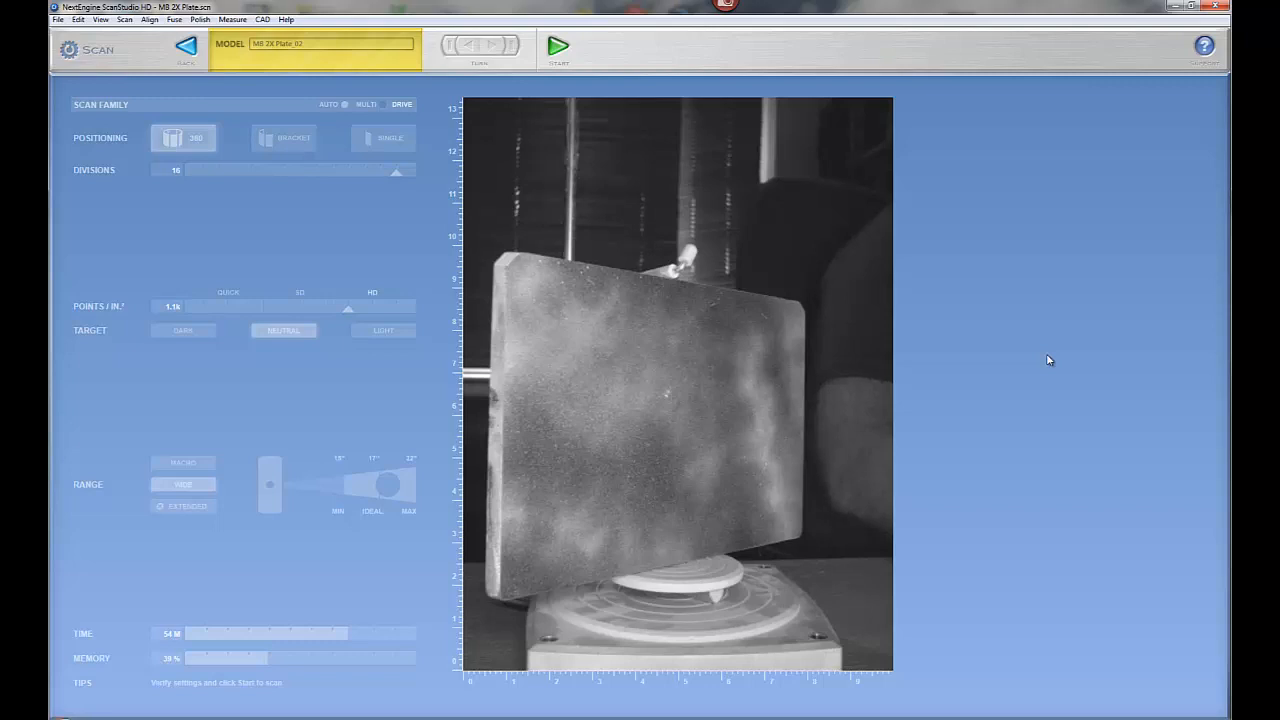
mouse_move(1042, 356)
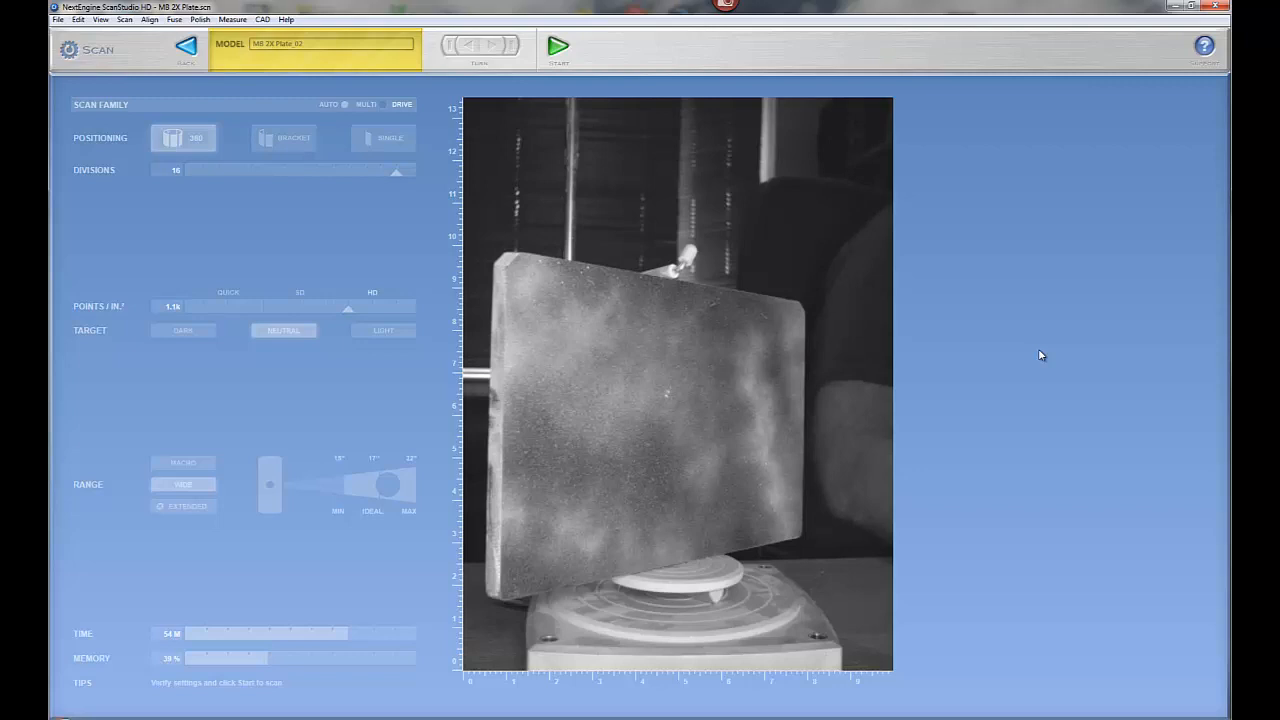
mouse_move(1034, 316)
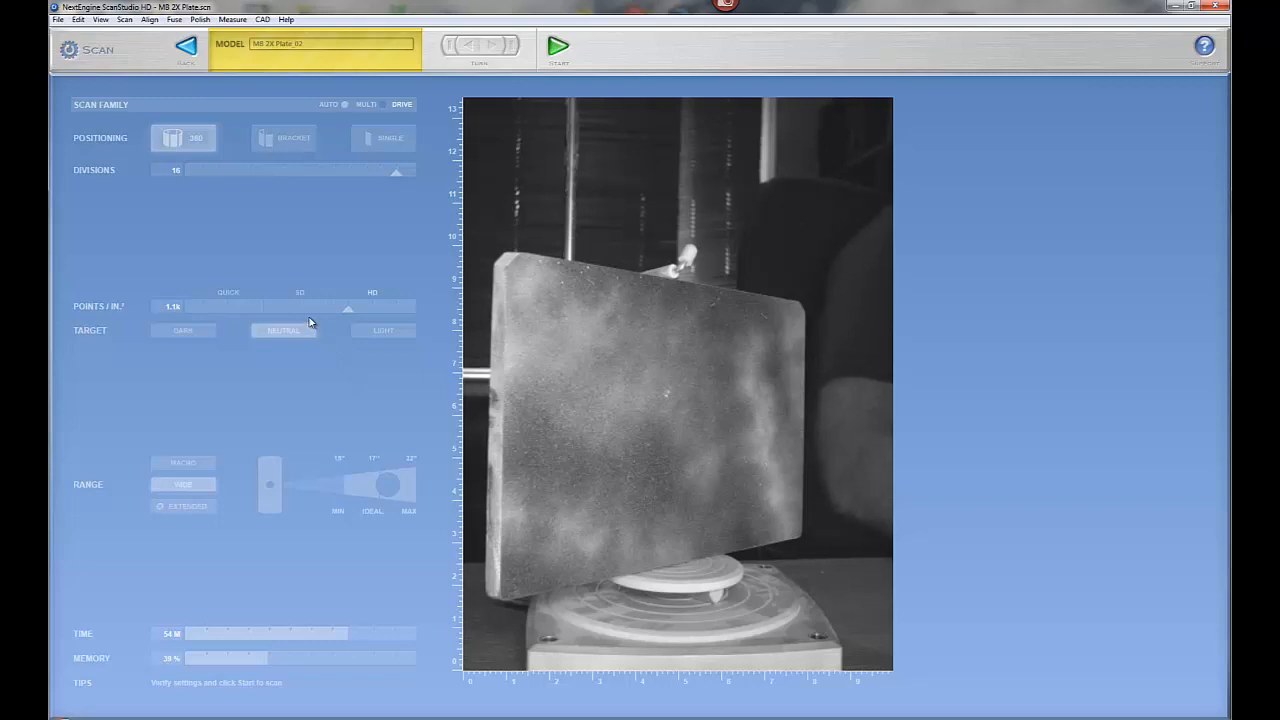
mouse_move(344, 308)
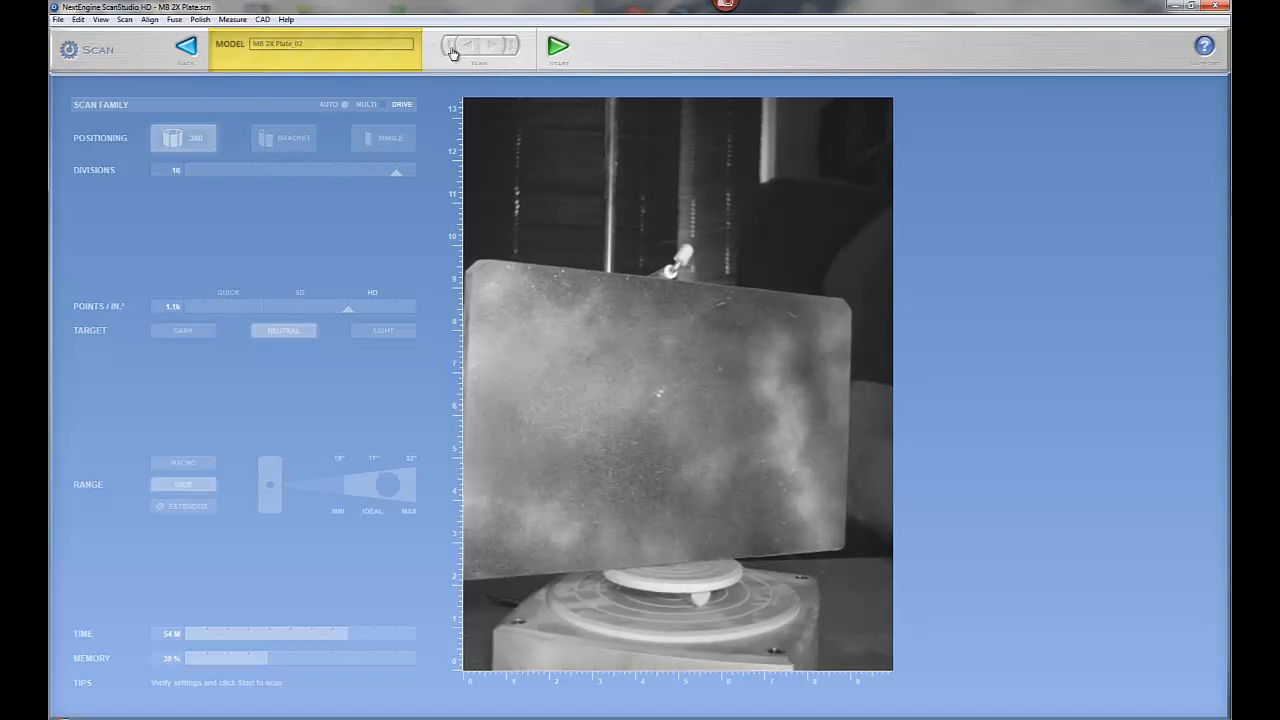
- Step the turntable four times until the build plate stands nearly edge-on to the scanner
click(494, 46)
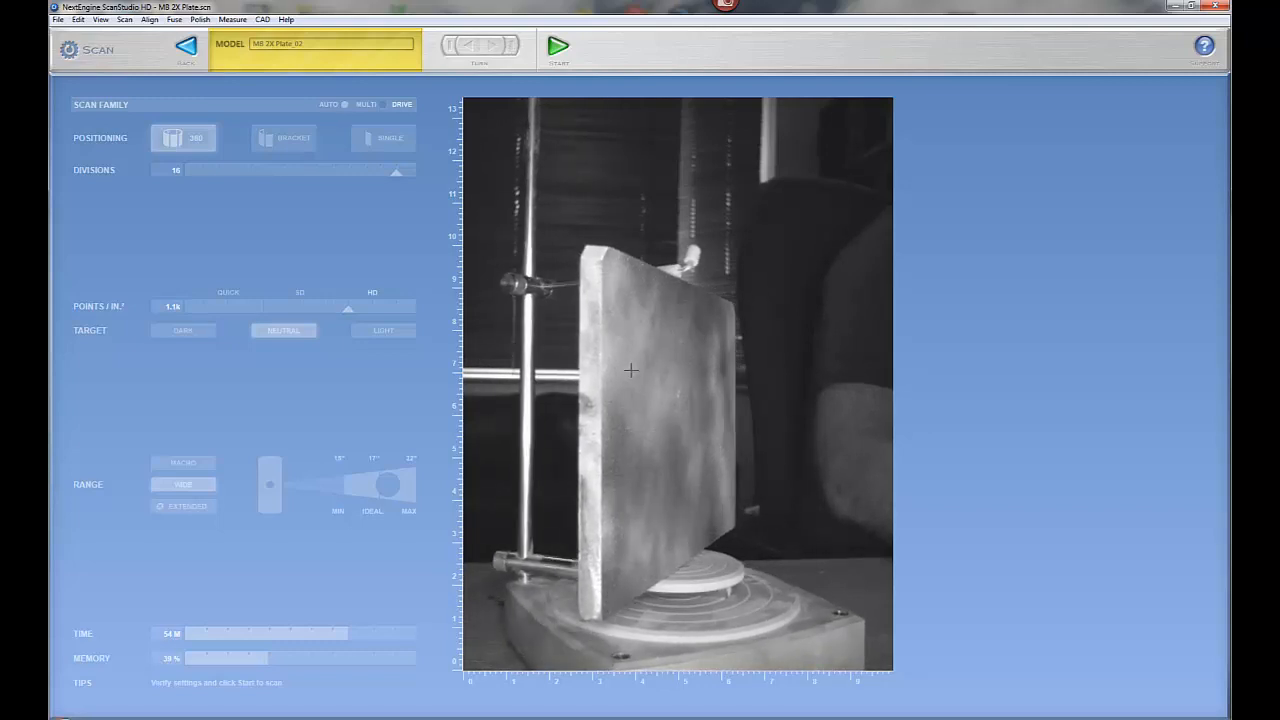
click(492, 48)
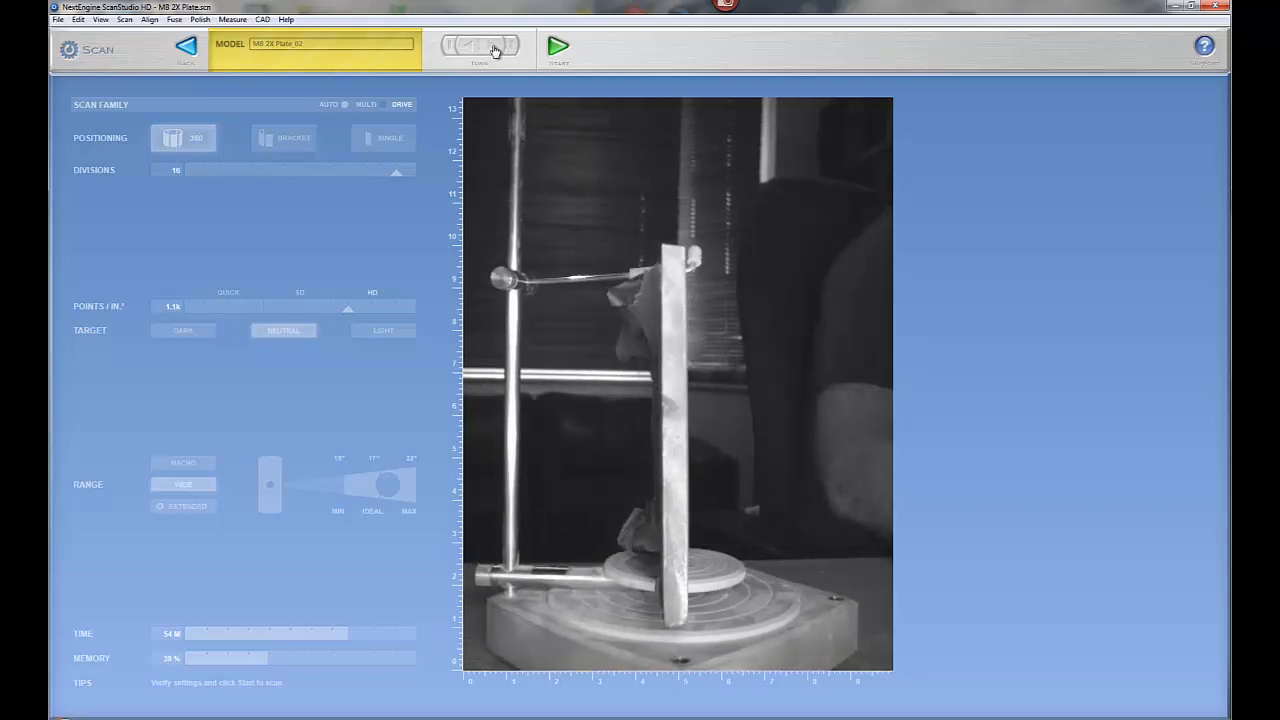
click(480, 46)
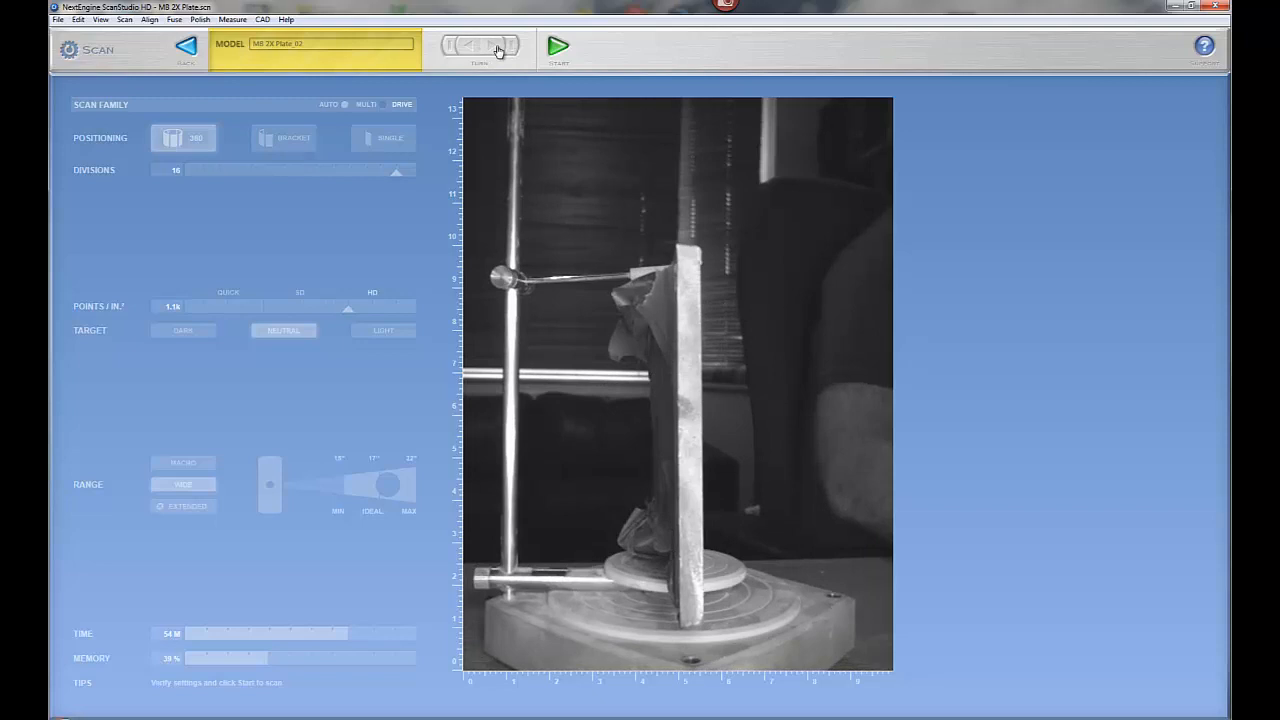
click(480, 46)
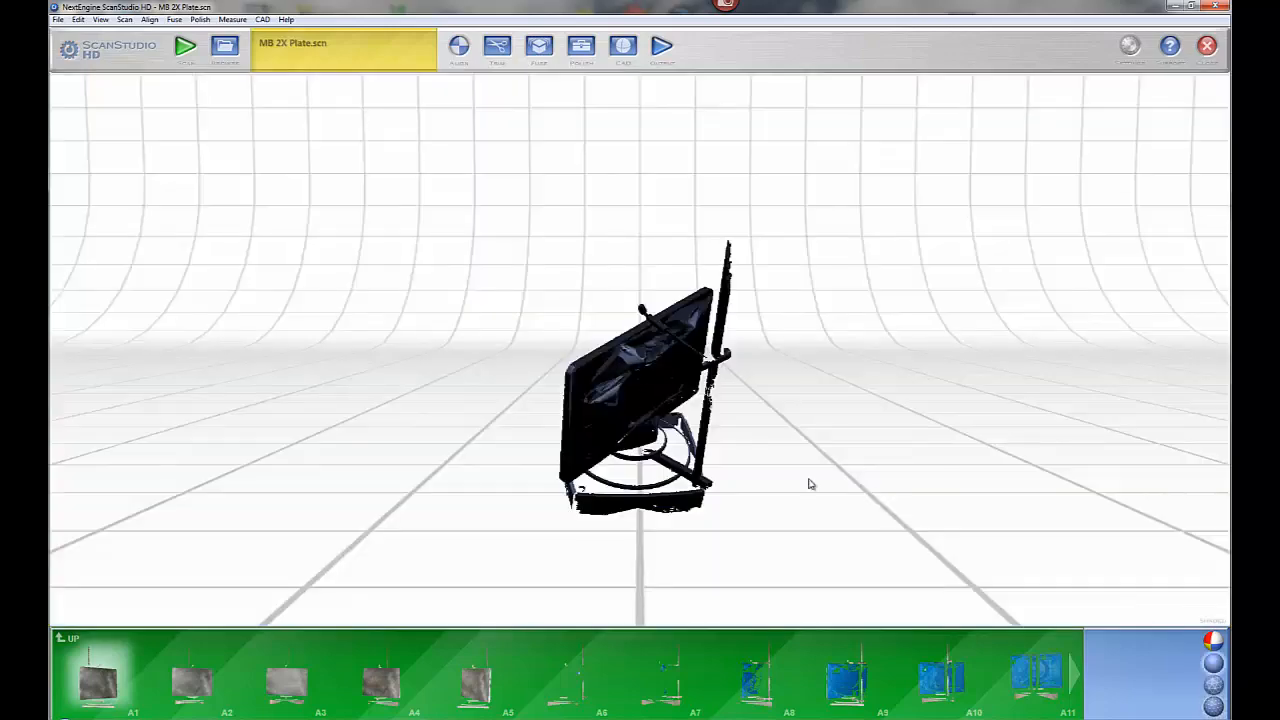
- Orbit the fused scan to inspect the plate on its fixture
drag(810, 484, 744, 248)
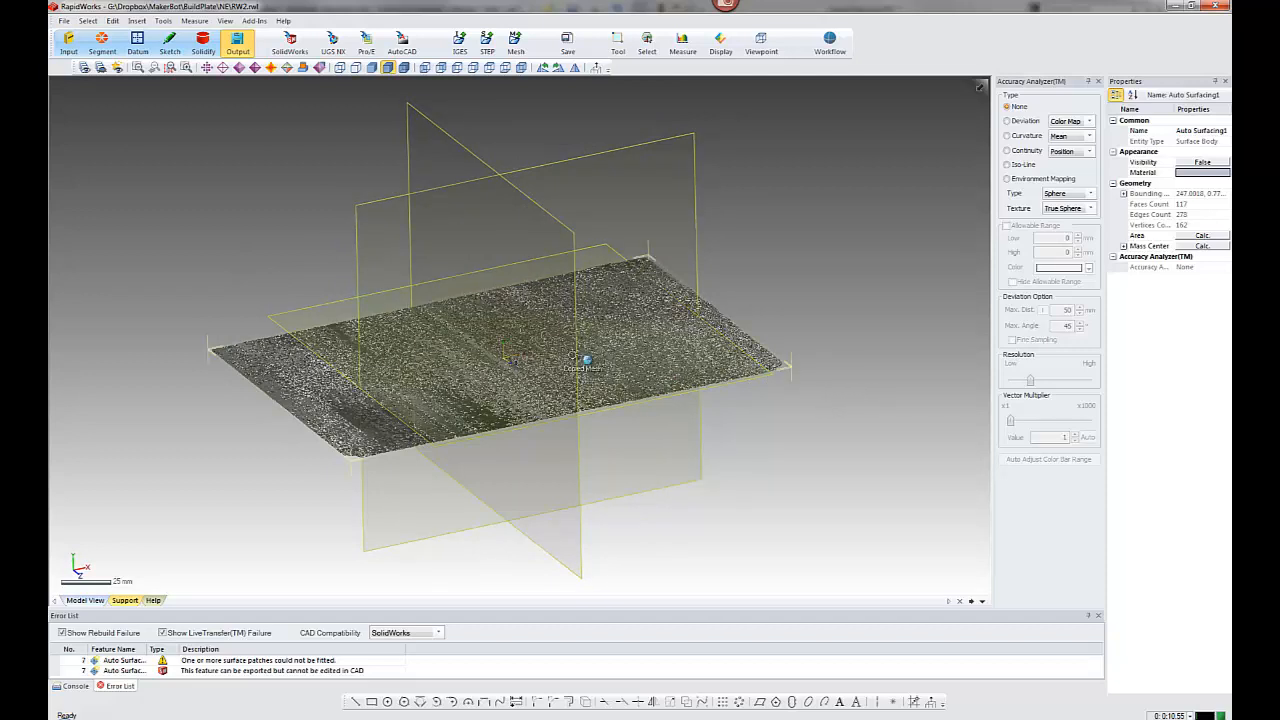
- Hide the raw mesh and display the Auto Surfacing body of the plate
click(760, 42)
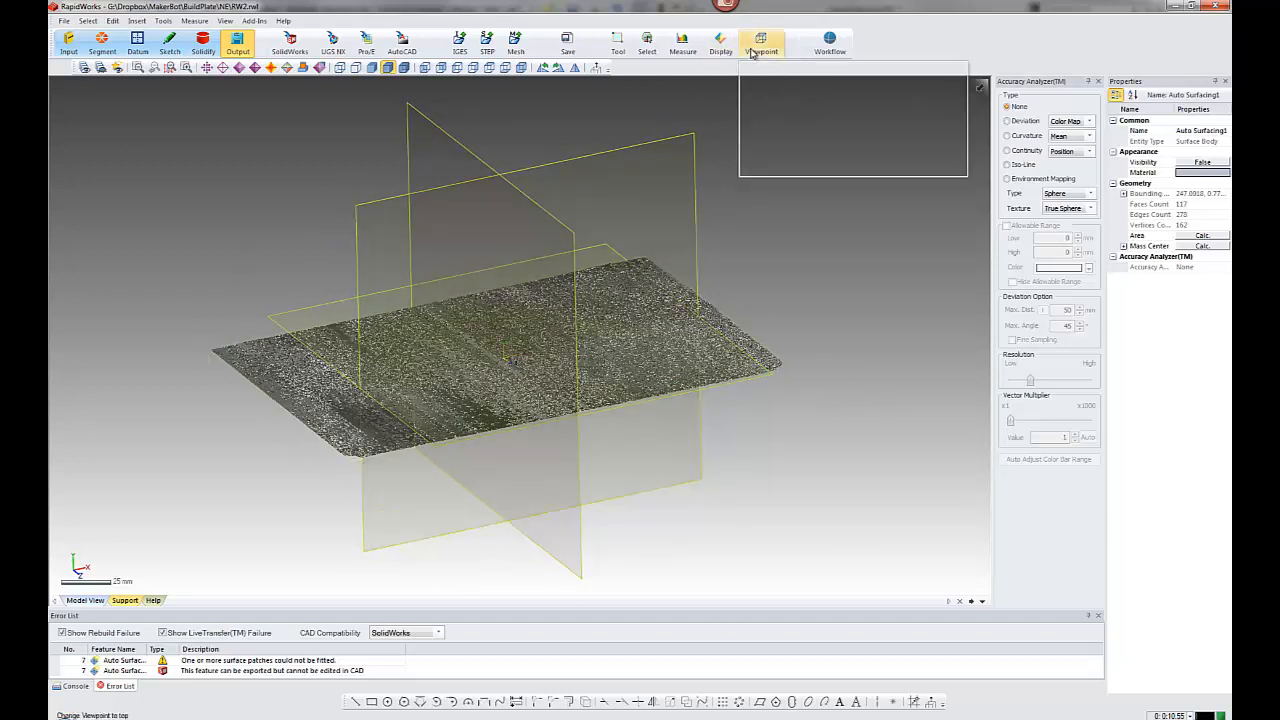
click(720, 42)
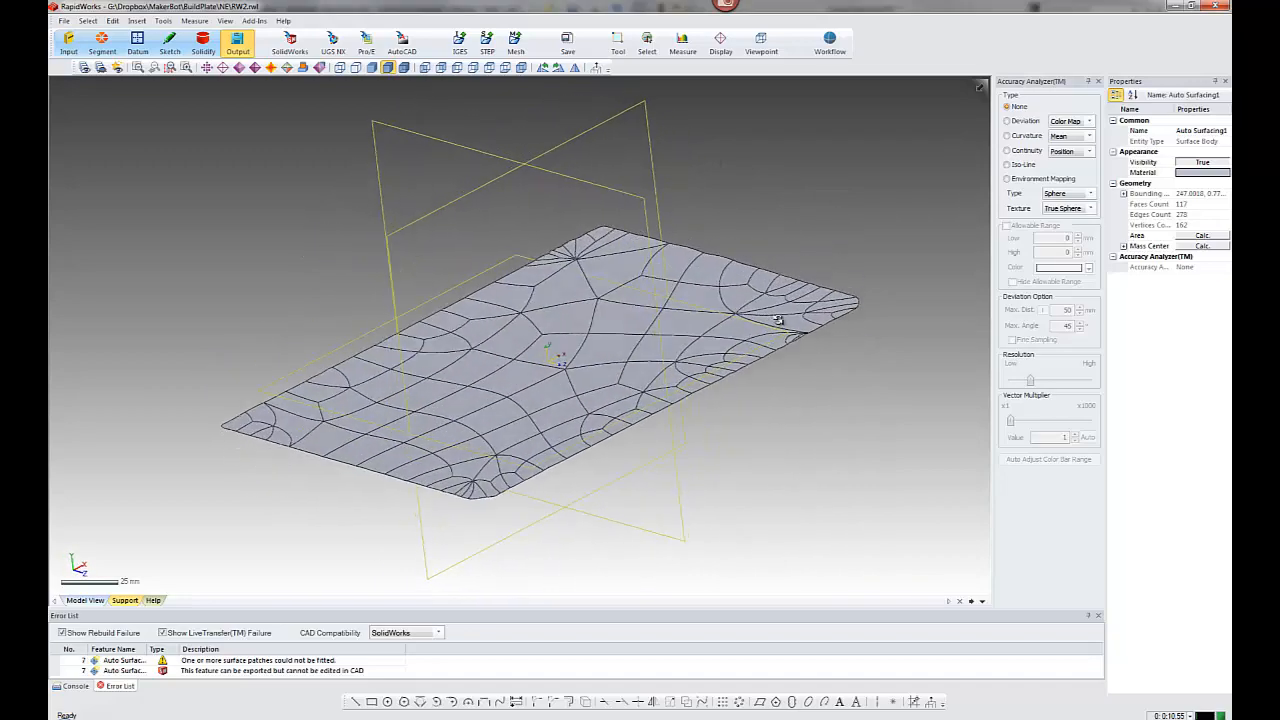
drag(778, 320, 870, 362)
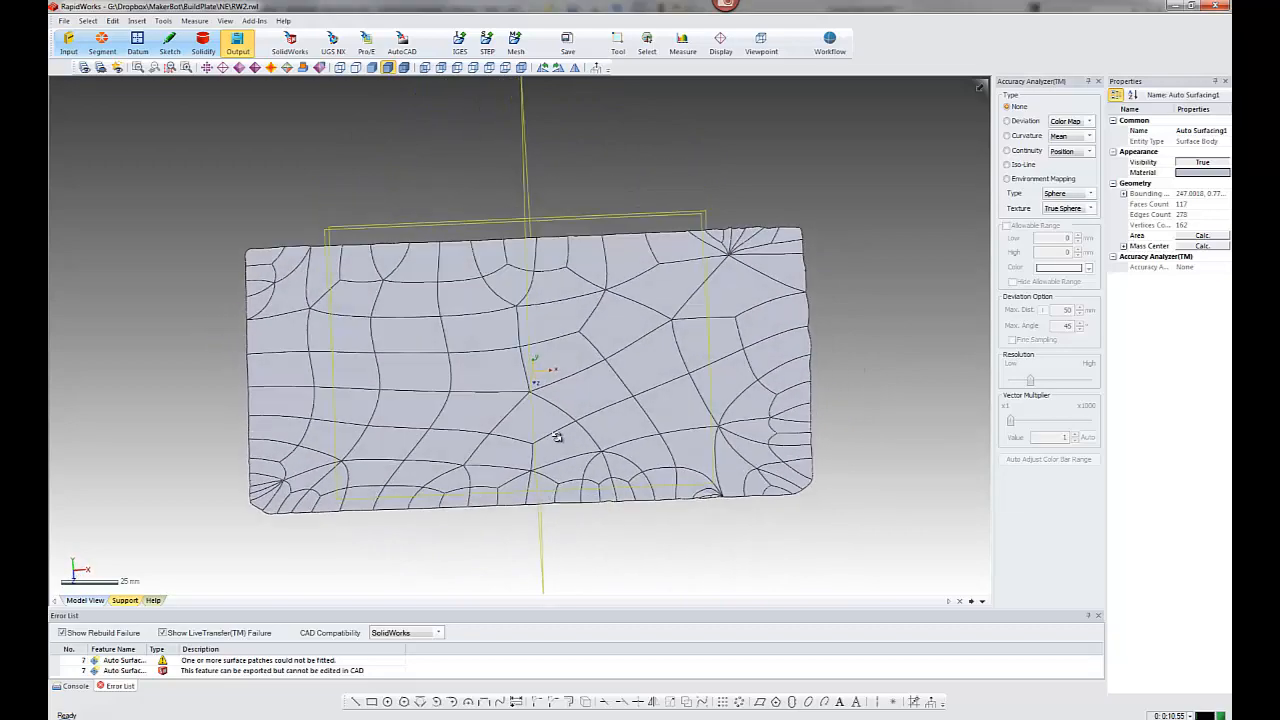
drag(556, 436, 492, 324)
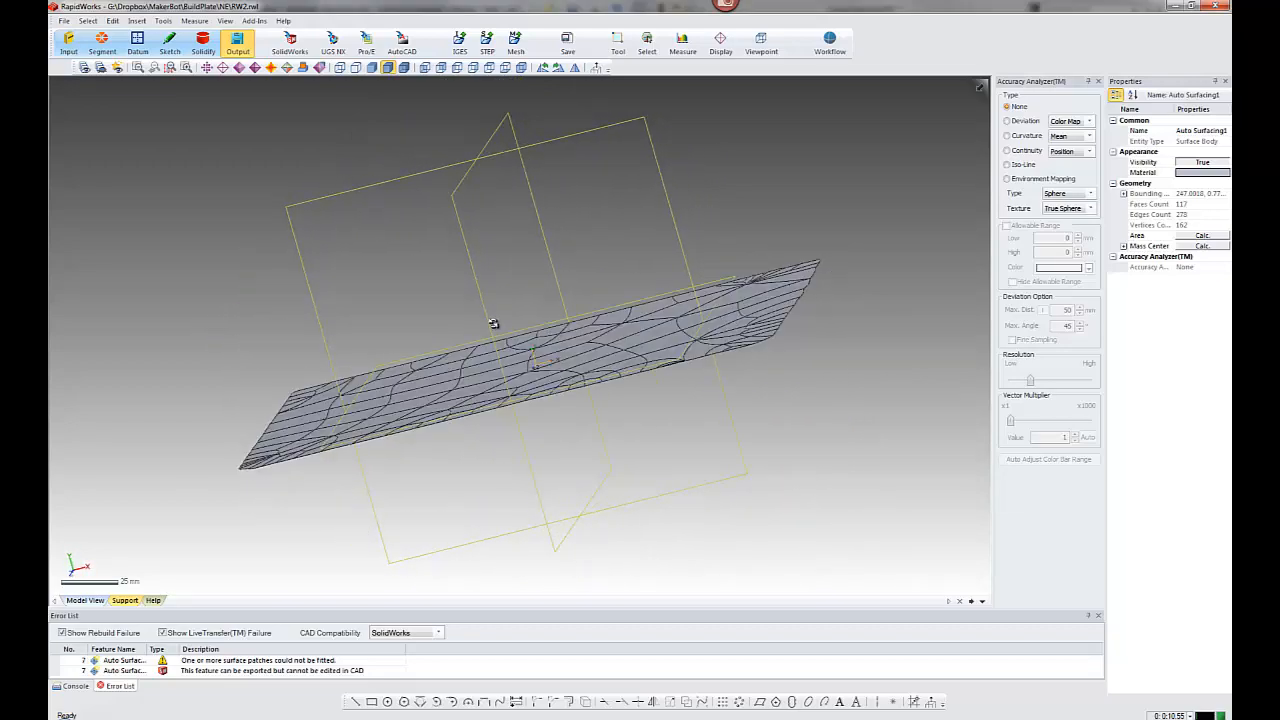
drag(492, 324, 744, 350)
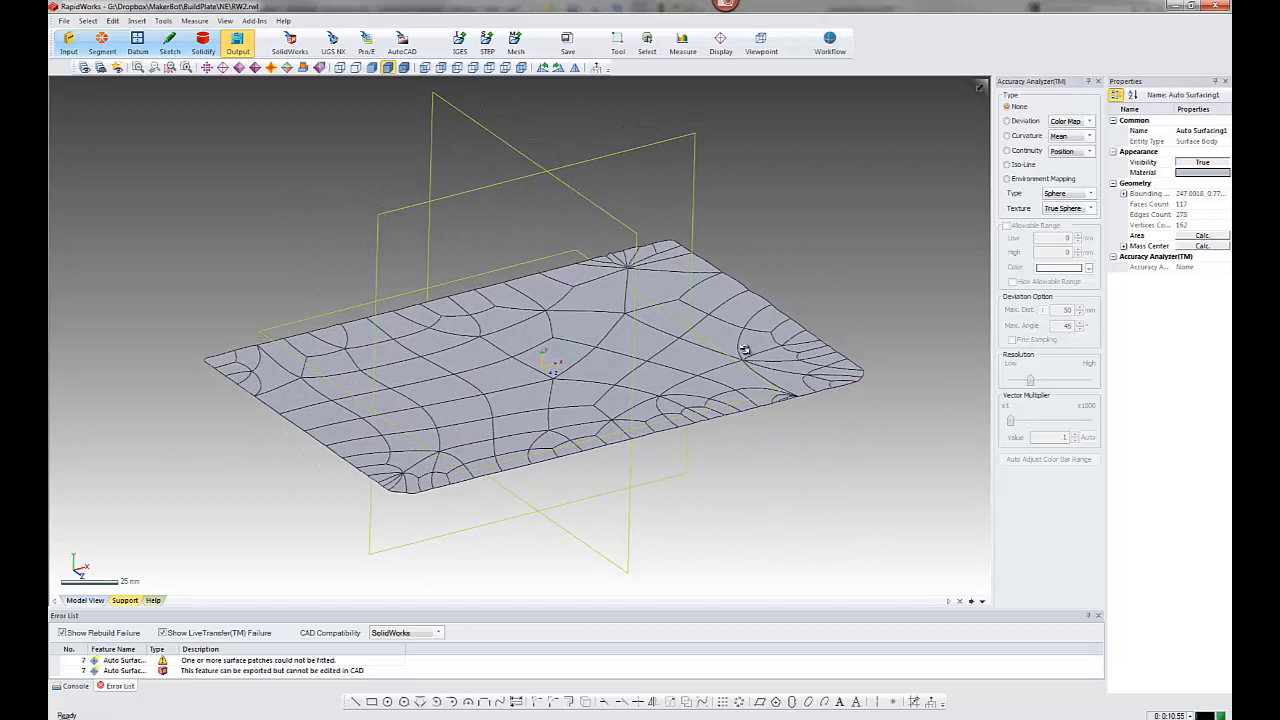
drag(744, 350, 848, 184)
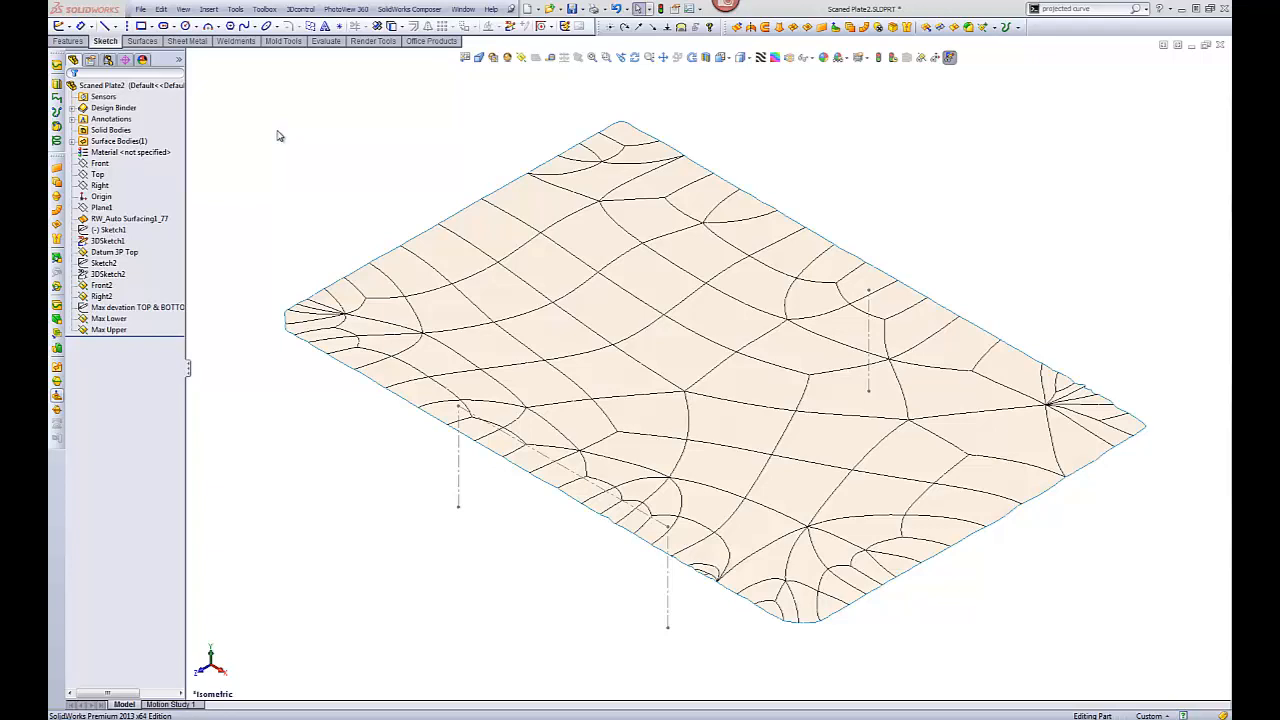
mouse_move(848, 156)
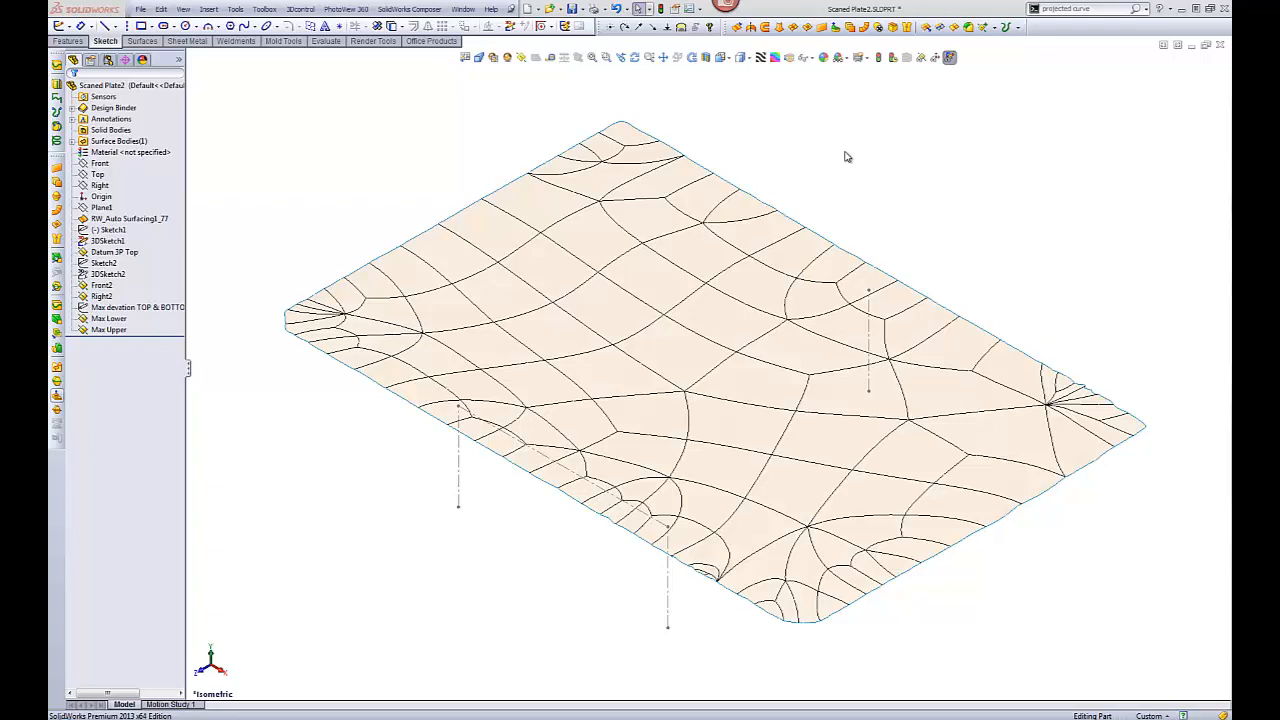
click(456, 406)
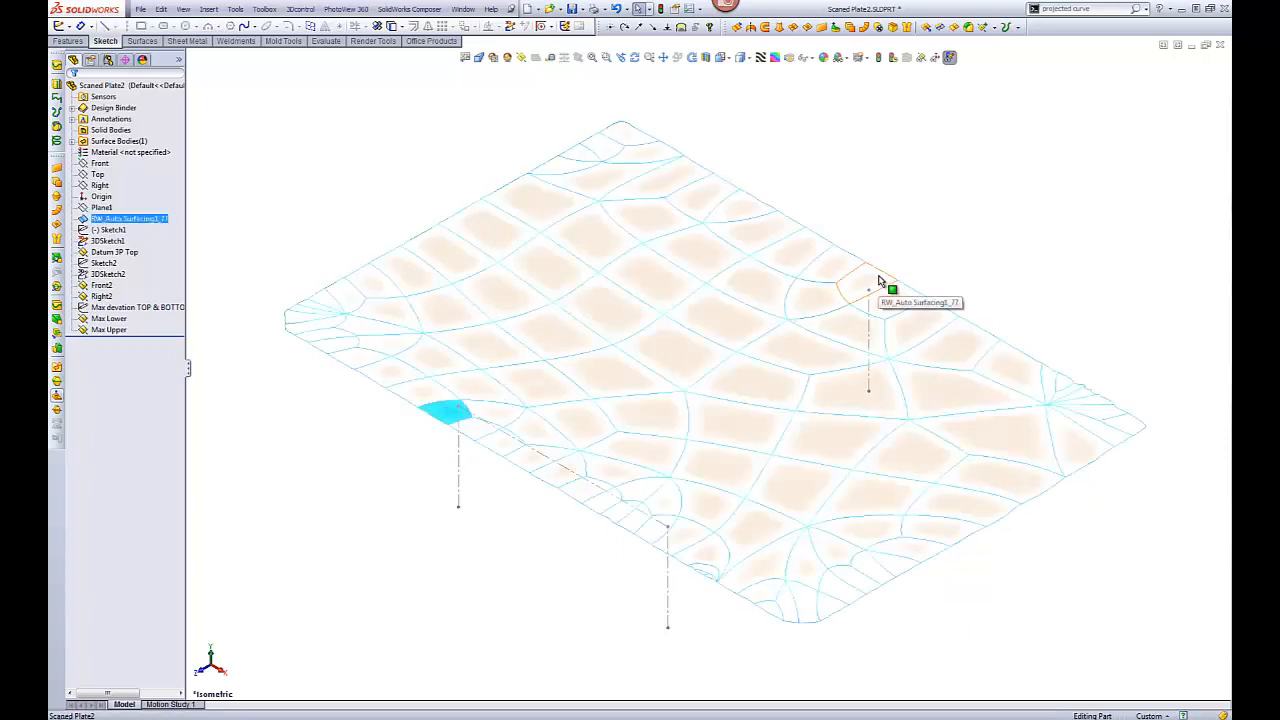
click(110, 230)
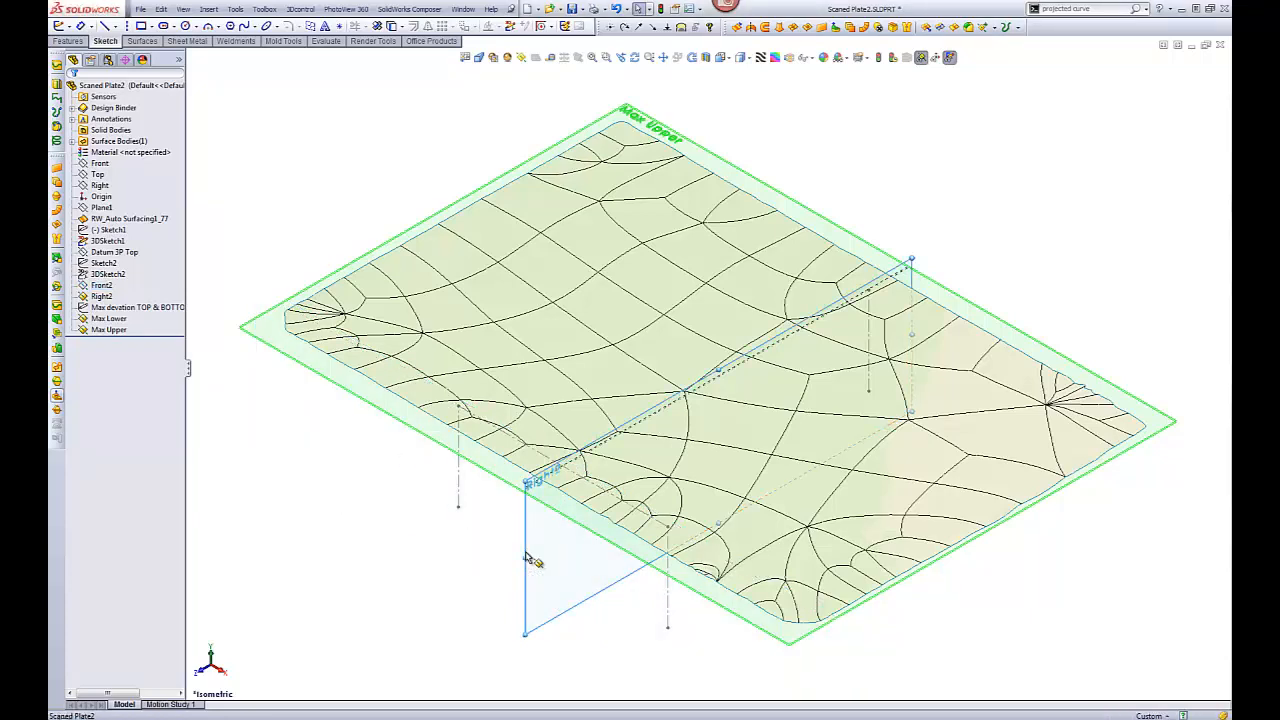
- Review the Max Lower plane and warp-line 3D sketch, then highlight the Datum 3P Top plane
click(108, 318)
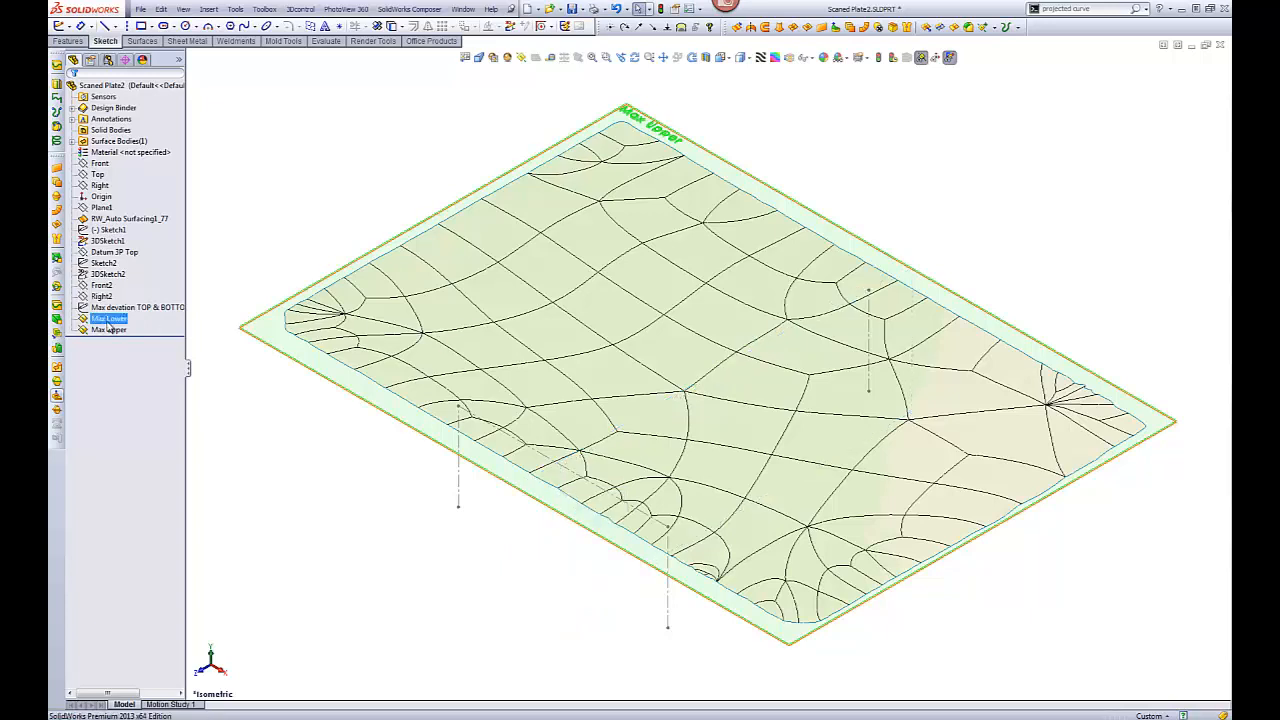
click(108, 330)
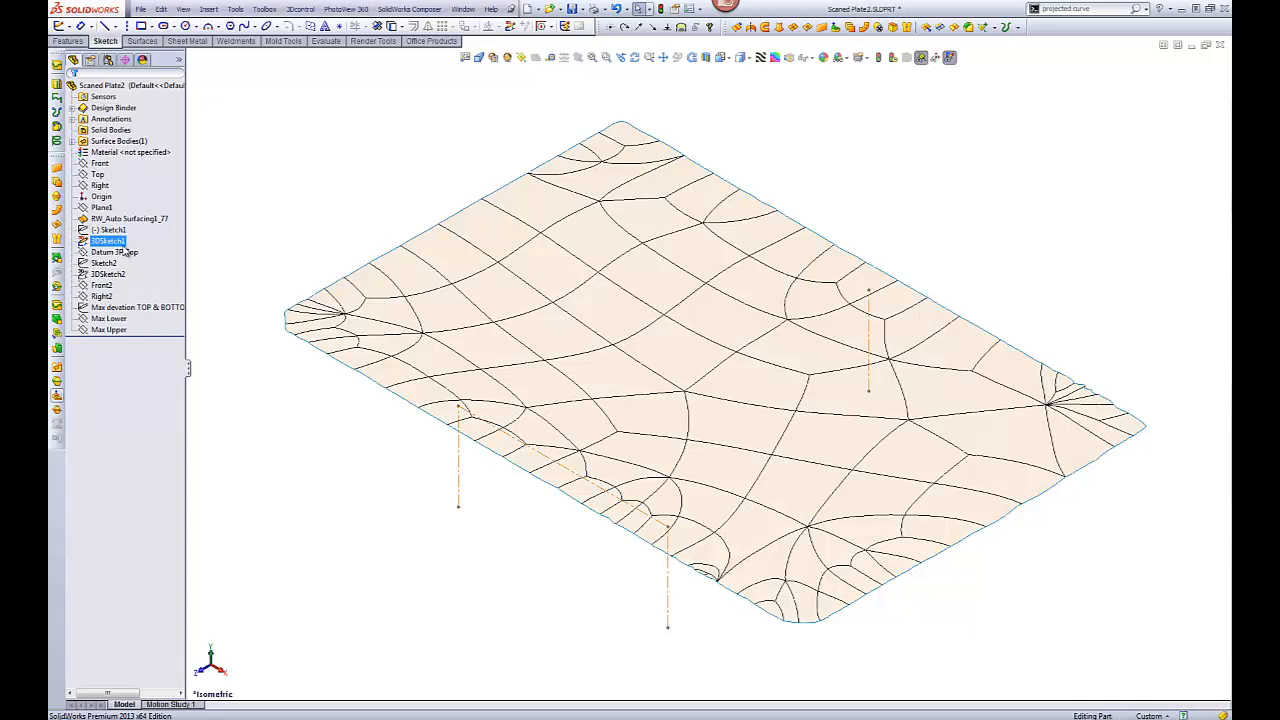
click(112, 252)
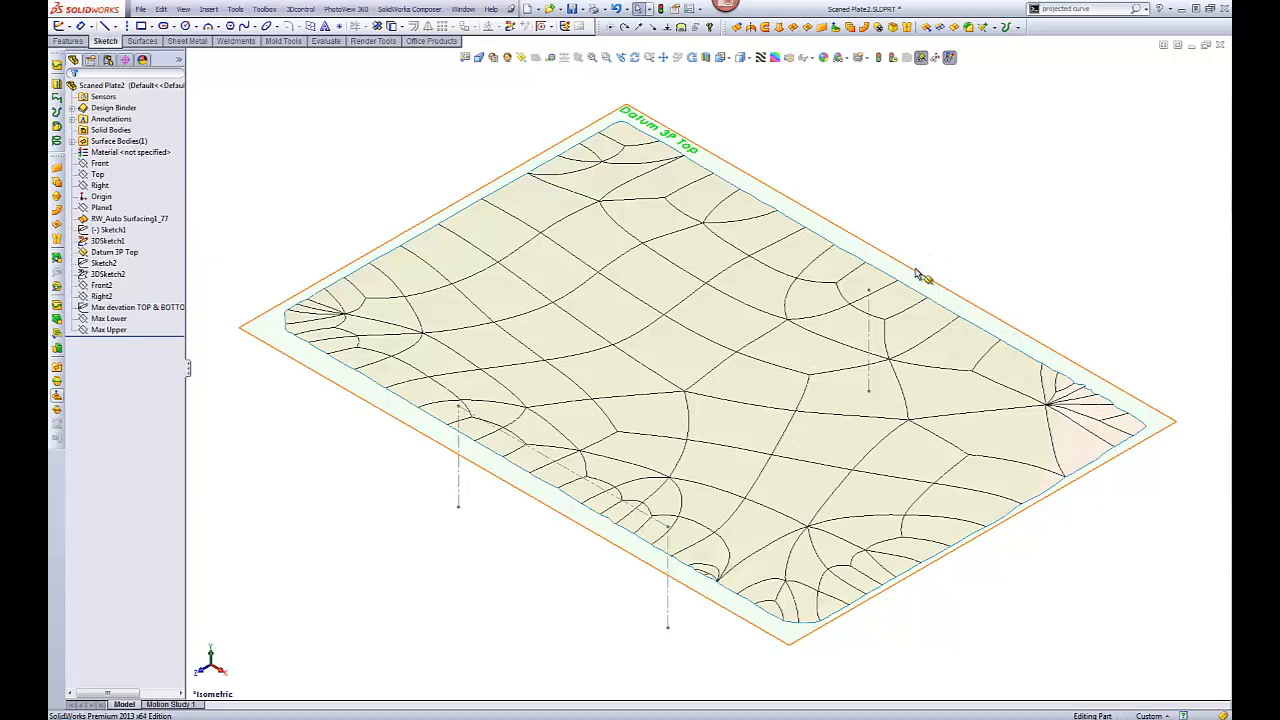
click(114, 252)
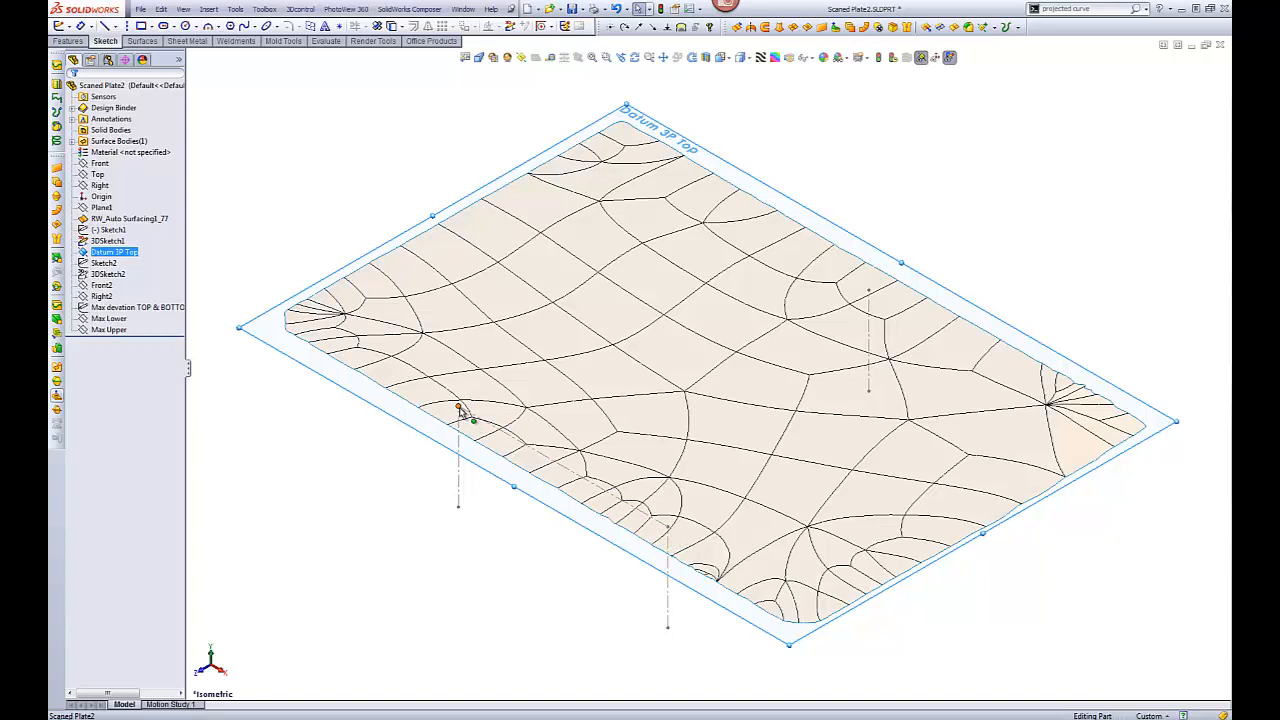
click(284, 164)
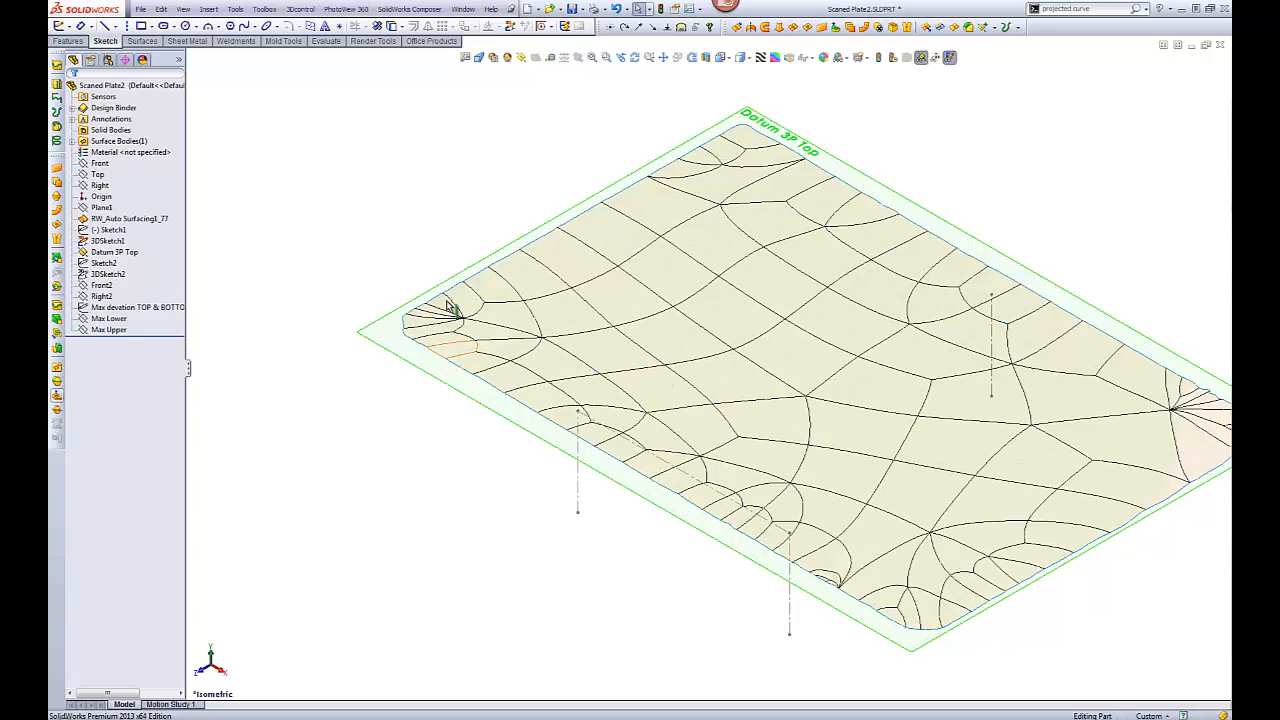
- Show the Front2 section plane with the Sketch2 intersection curve along the plate edge
click(100, 284)
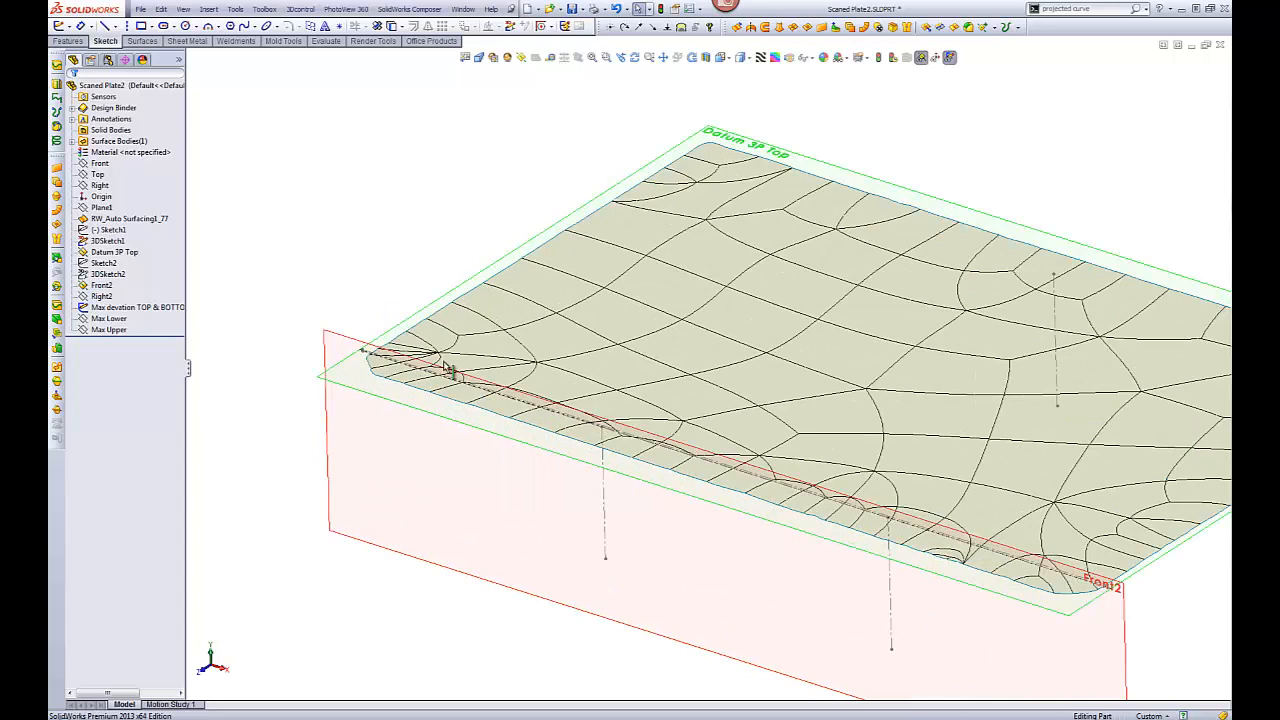
mouse_move(428, 256)
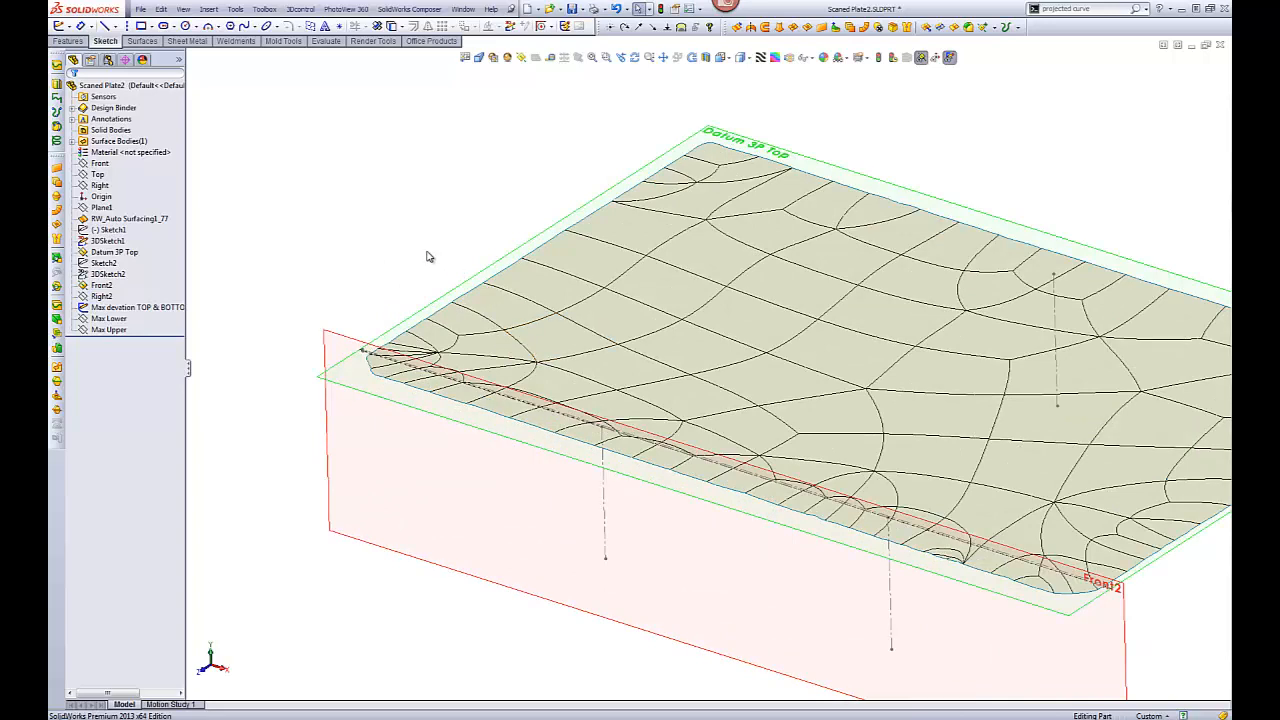
mouse_move(290, 264)
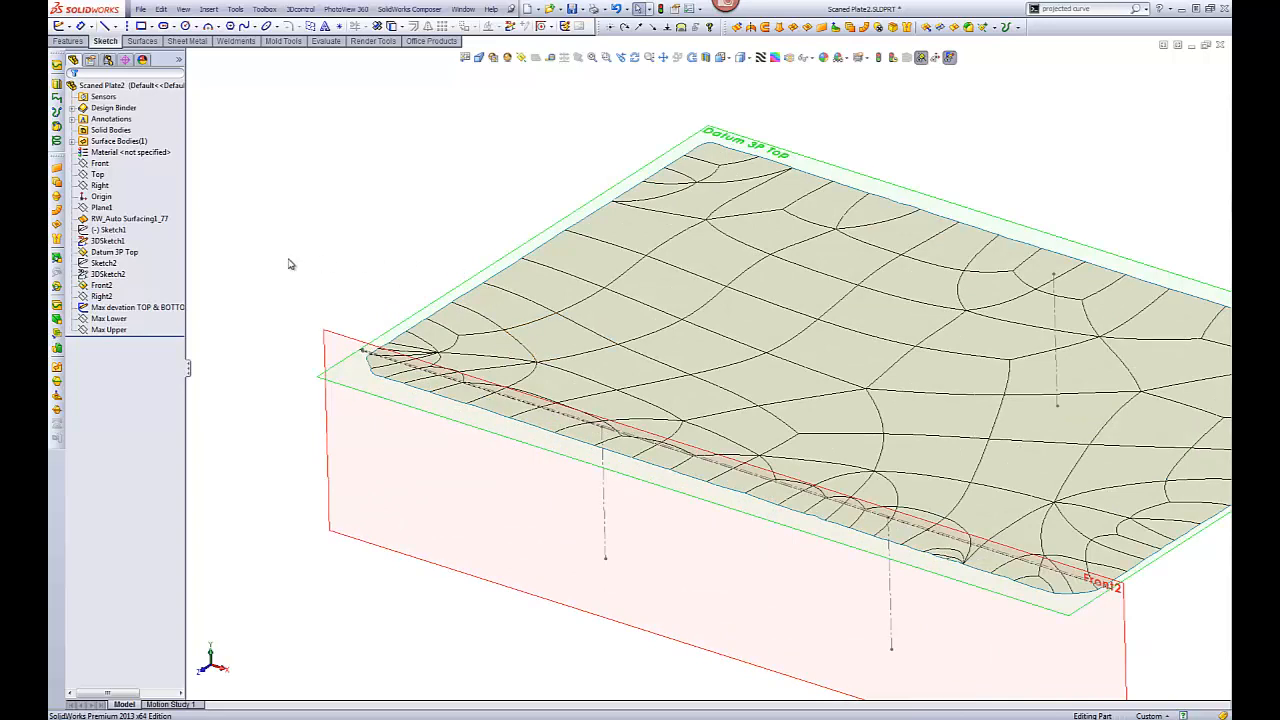
click(100, 284)
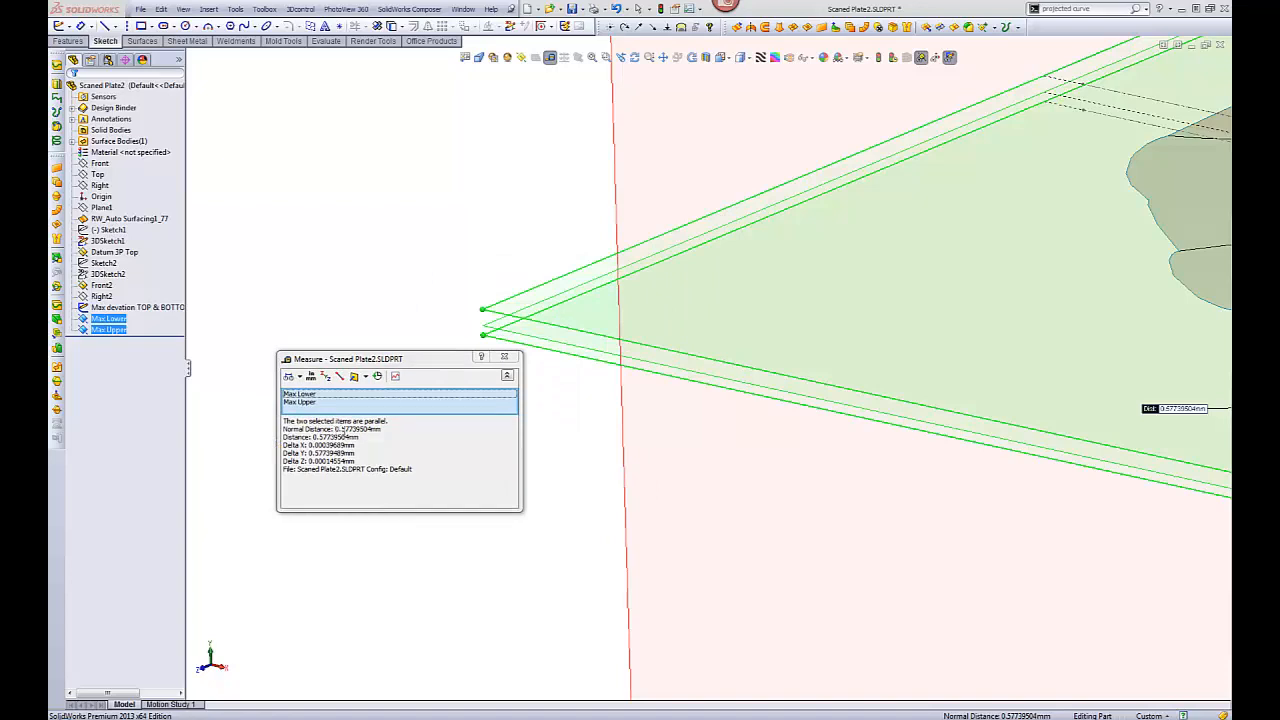
mouse_move(604, 250)
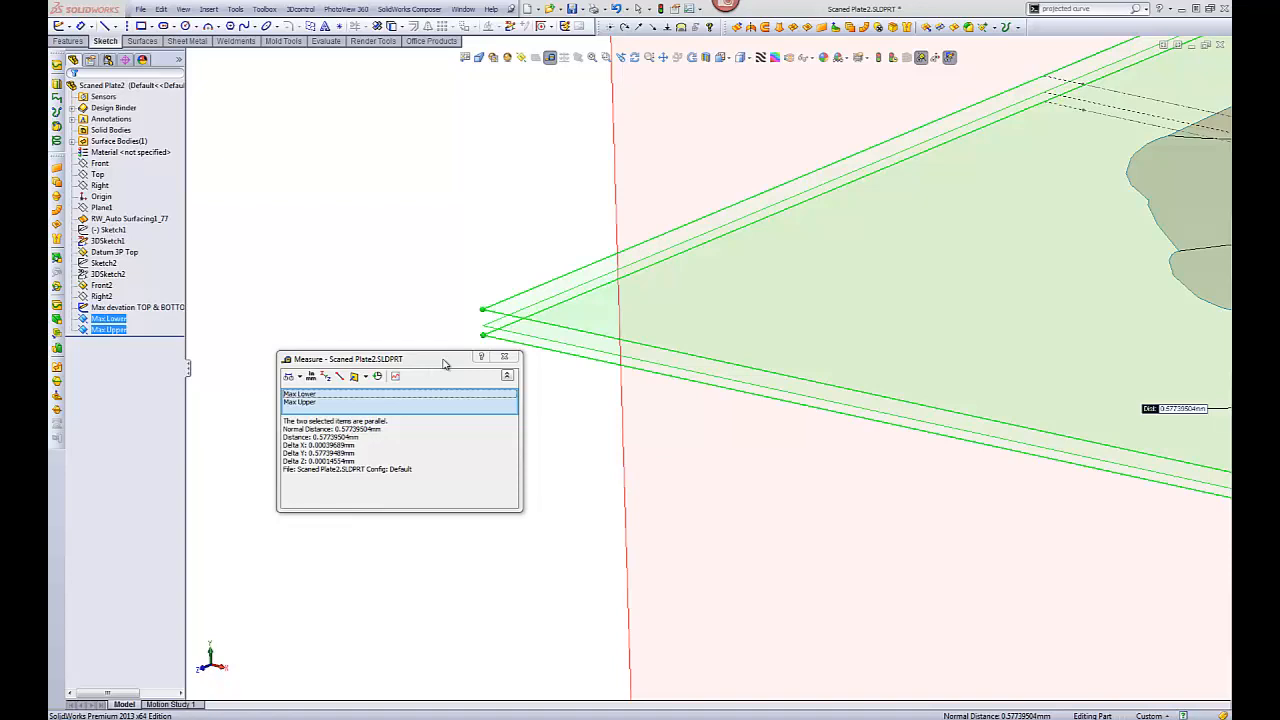
mouse_move(424, 320)
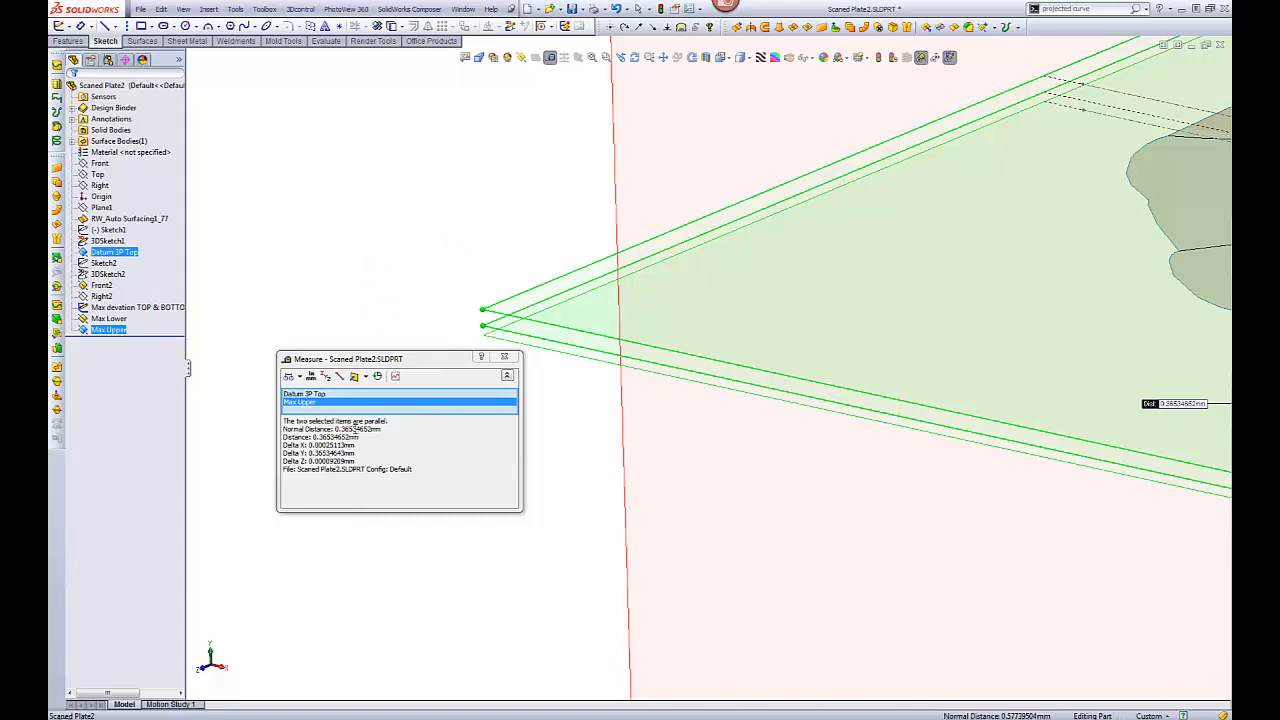
mouse_move(370, 252)
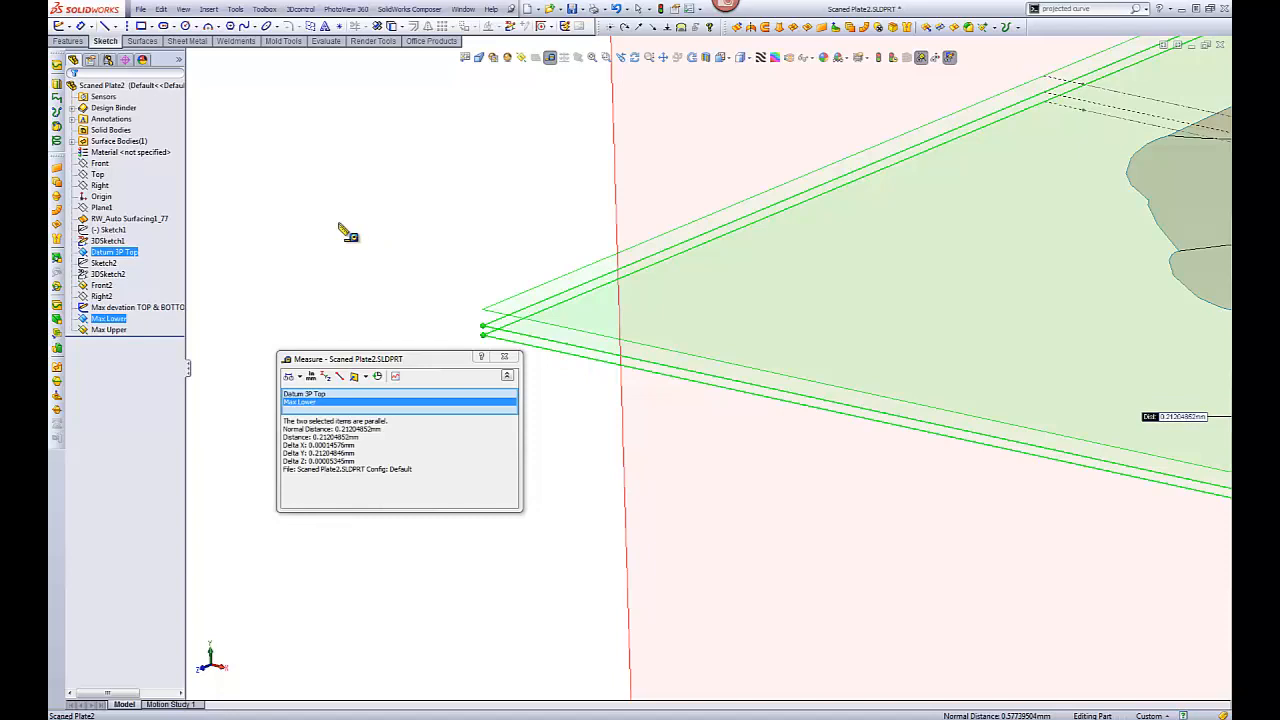
mouse_move(428, 348)
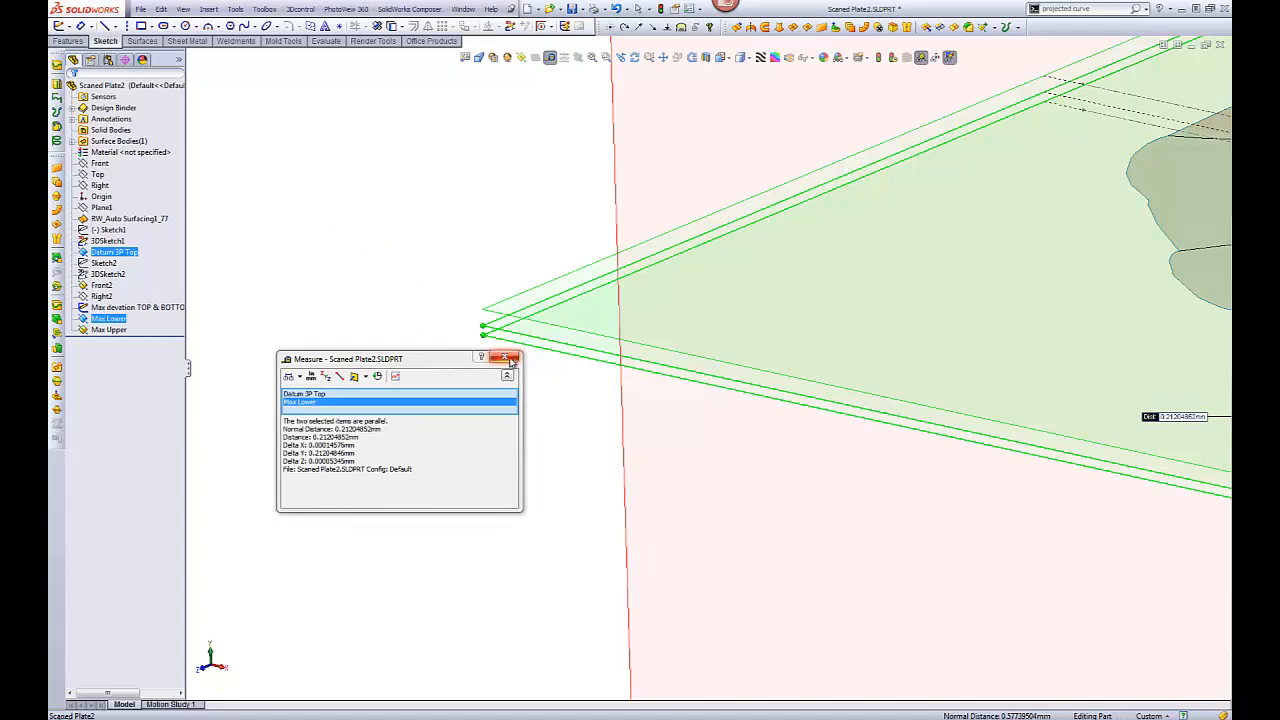
- Dismiss the Measure results after reading the Max Upper and Max Lower distances from the datum
click(510, 358)
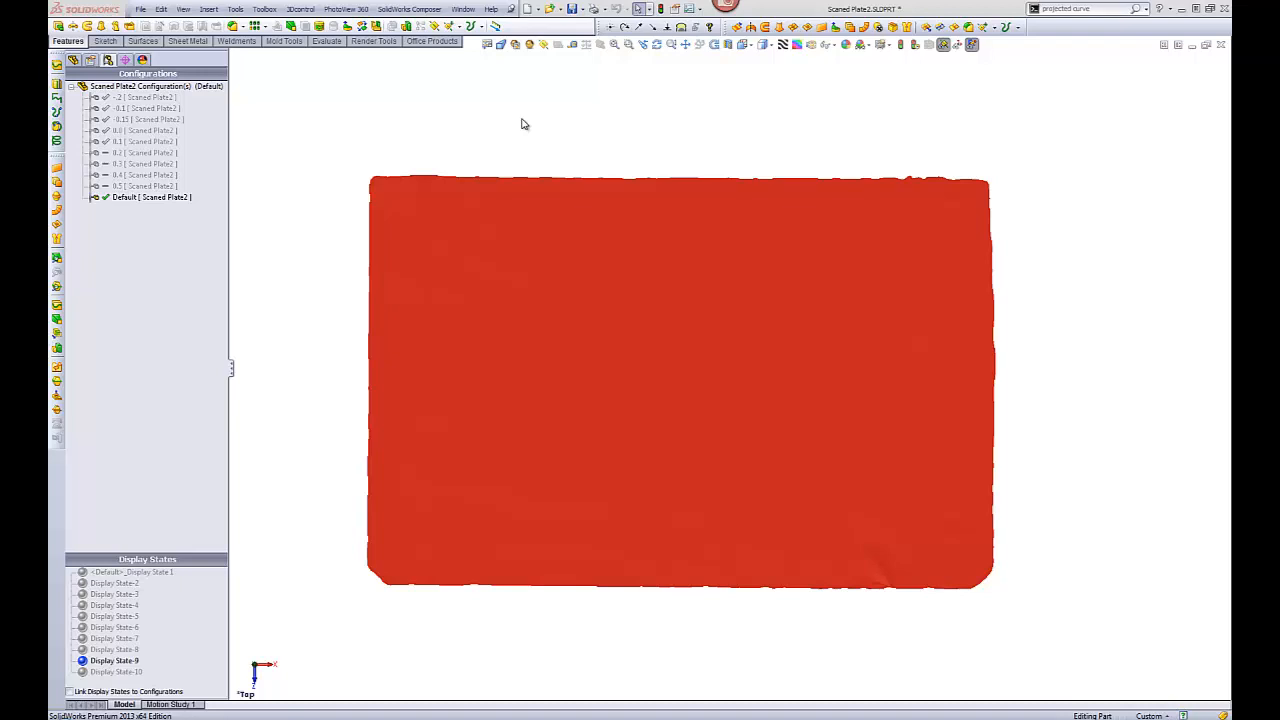
mouse_move(492, 114)
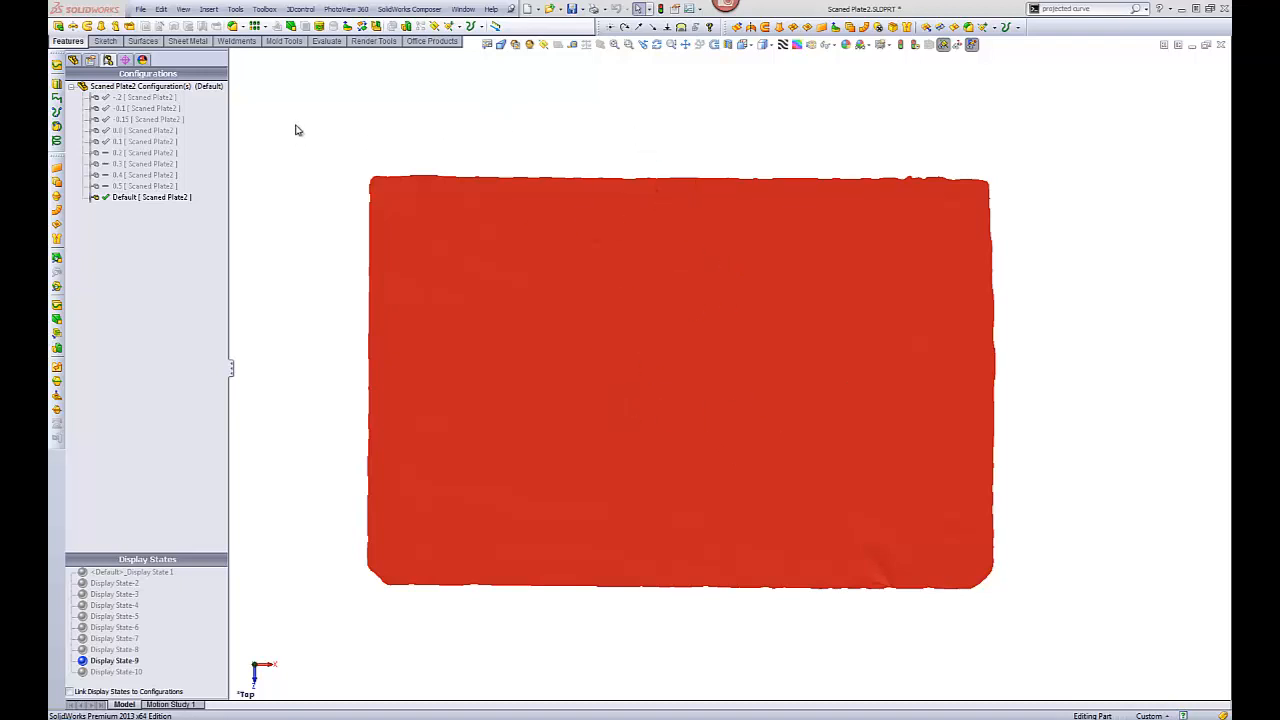
- Select a section configuration in the ConfigurationManager list
click(144, 130)
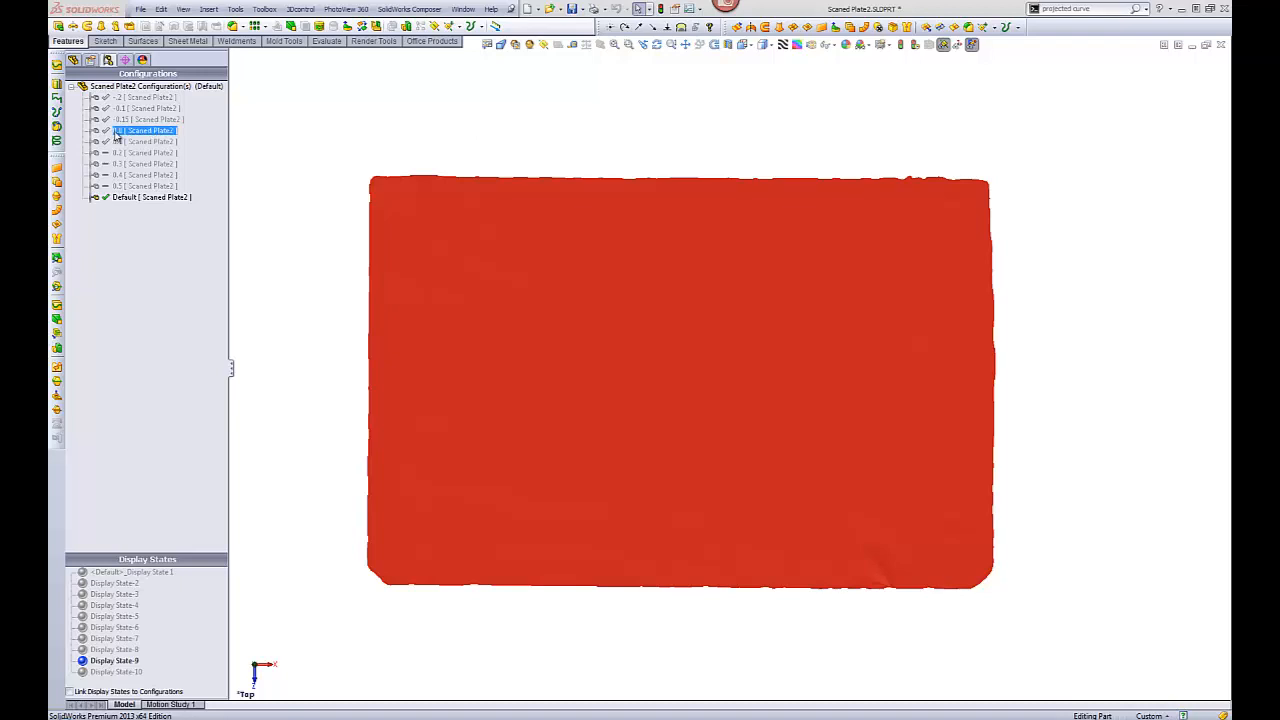
- Activate the section configurations in rising order up to the highest, leaving only a fragment above the cut
double_click(148, 130)
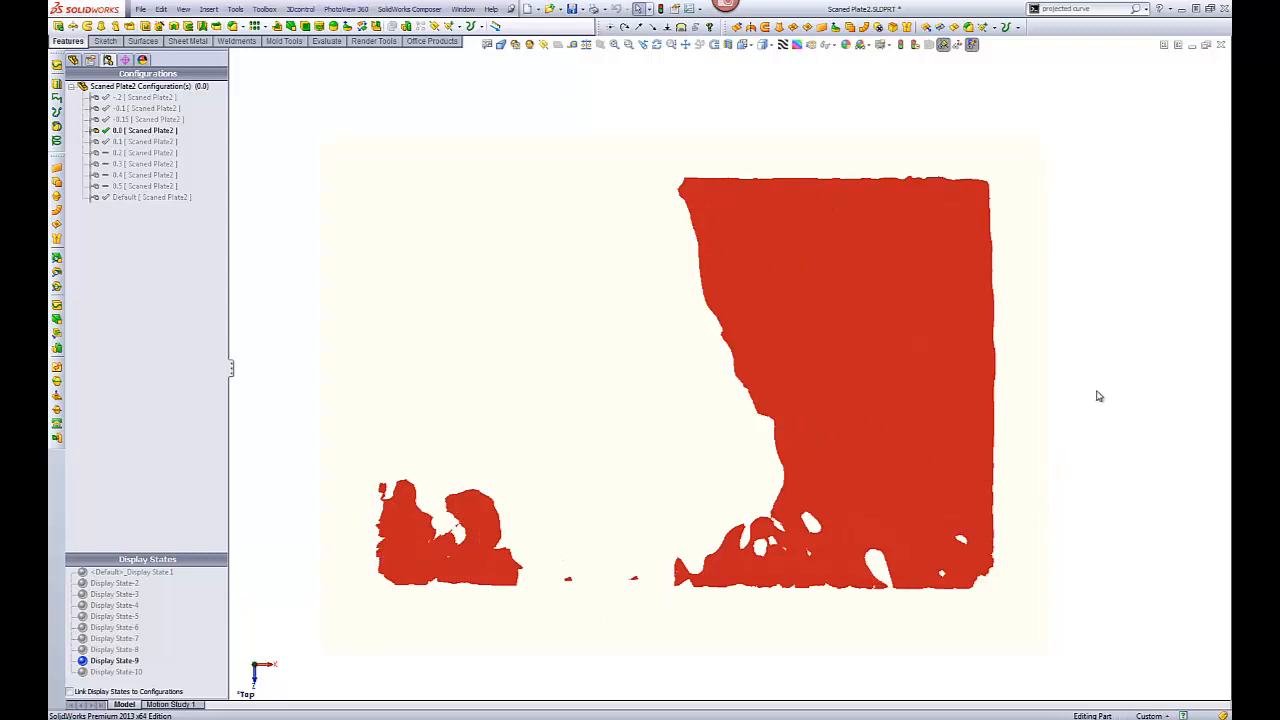
mouse_move(1136, 400)
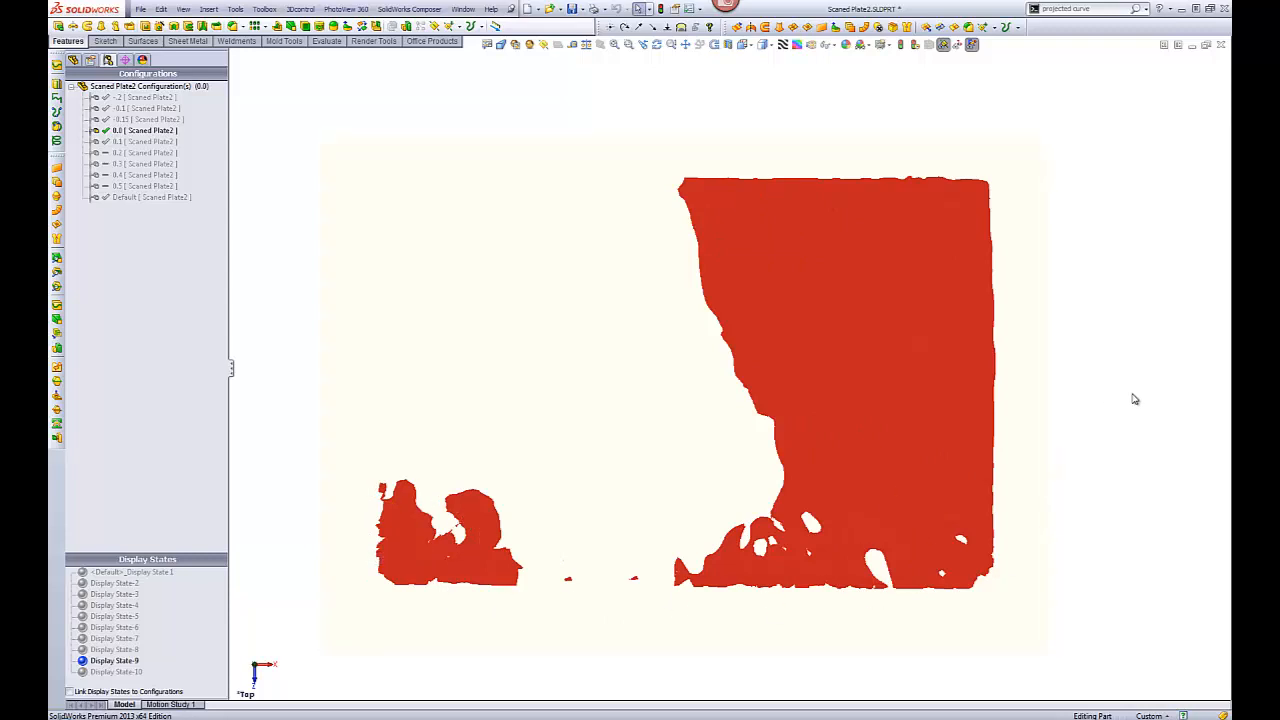
click(144, 140)
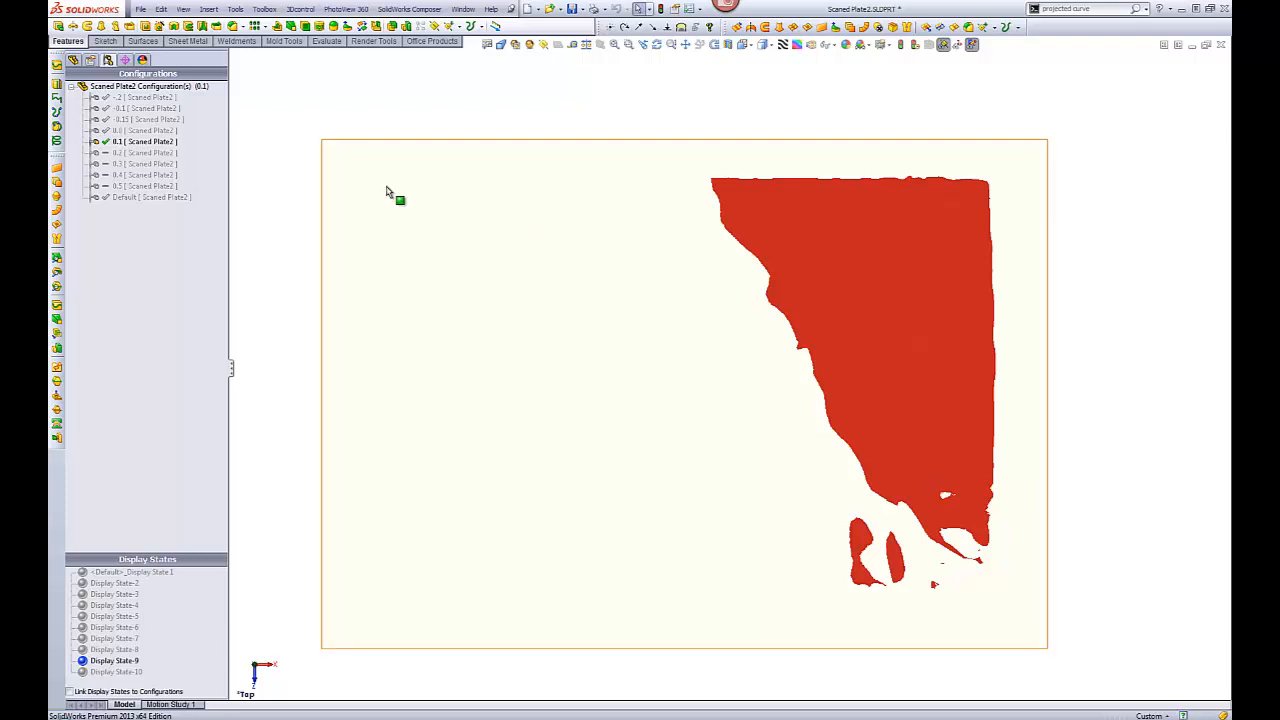
click(144, 152)
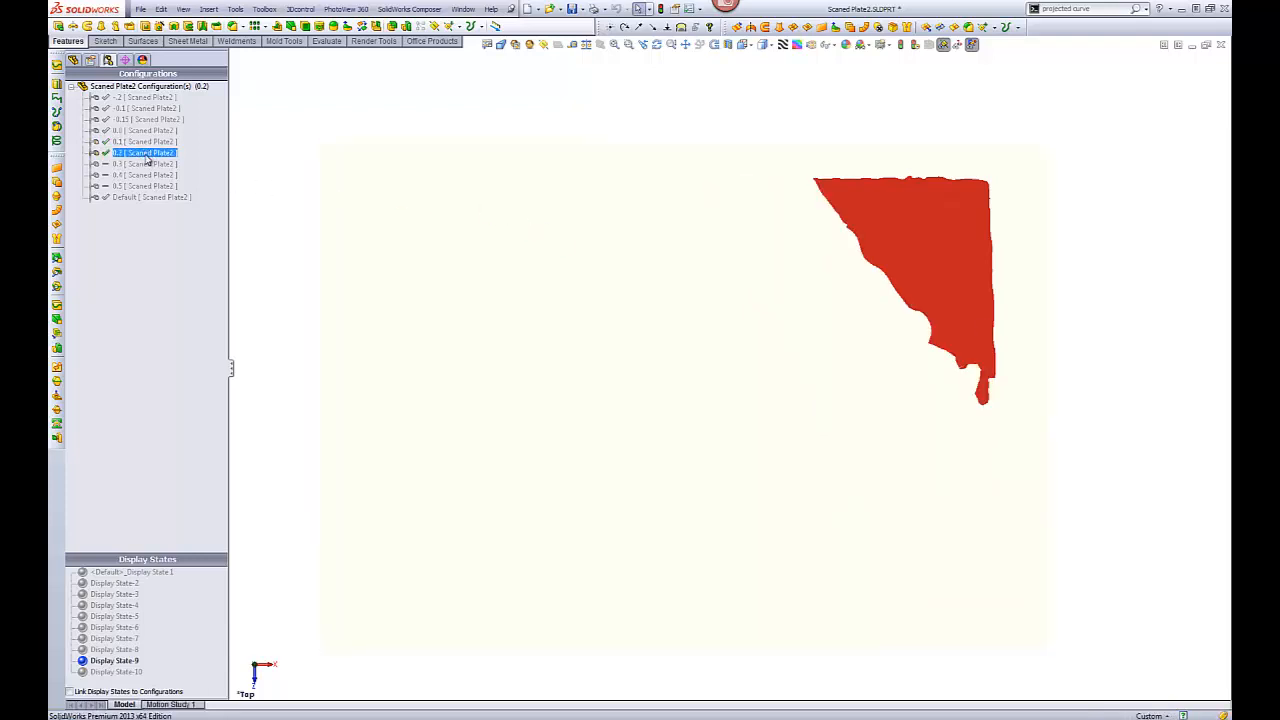
click(144, 164)
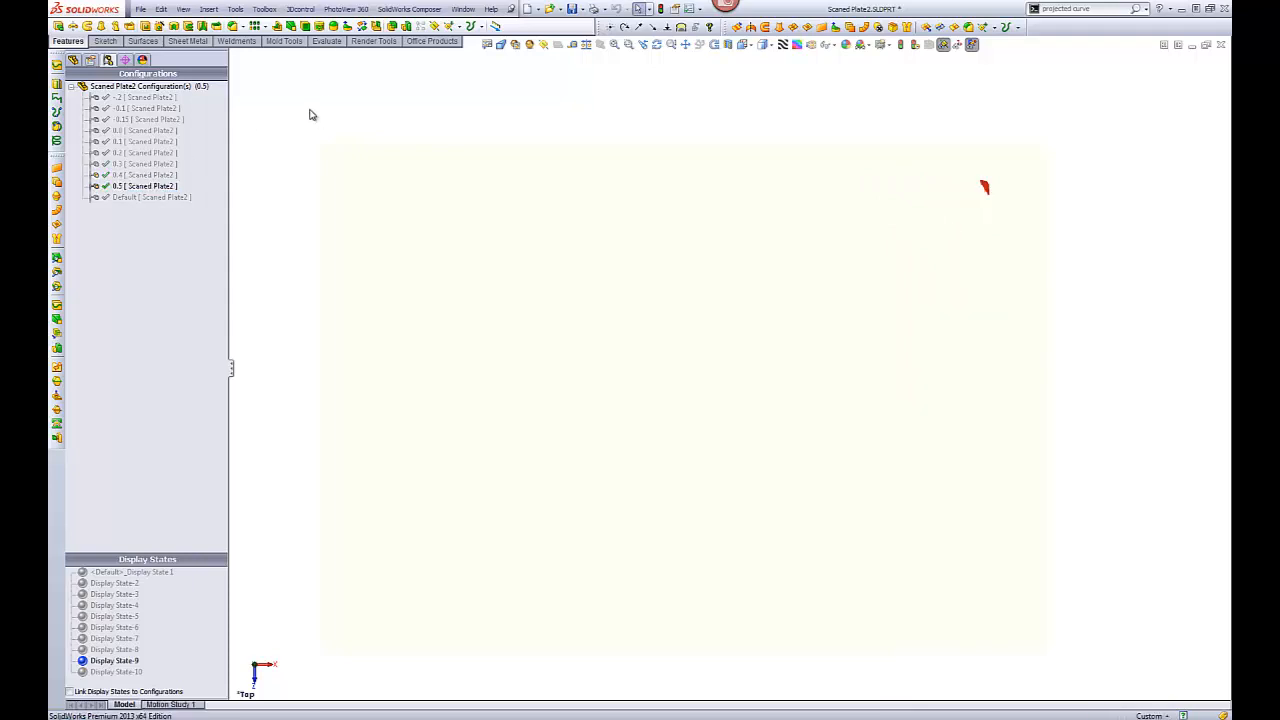
click(148, 186)
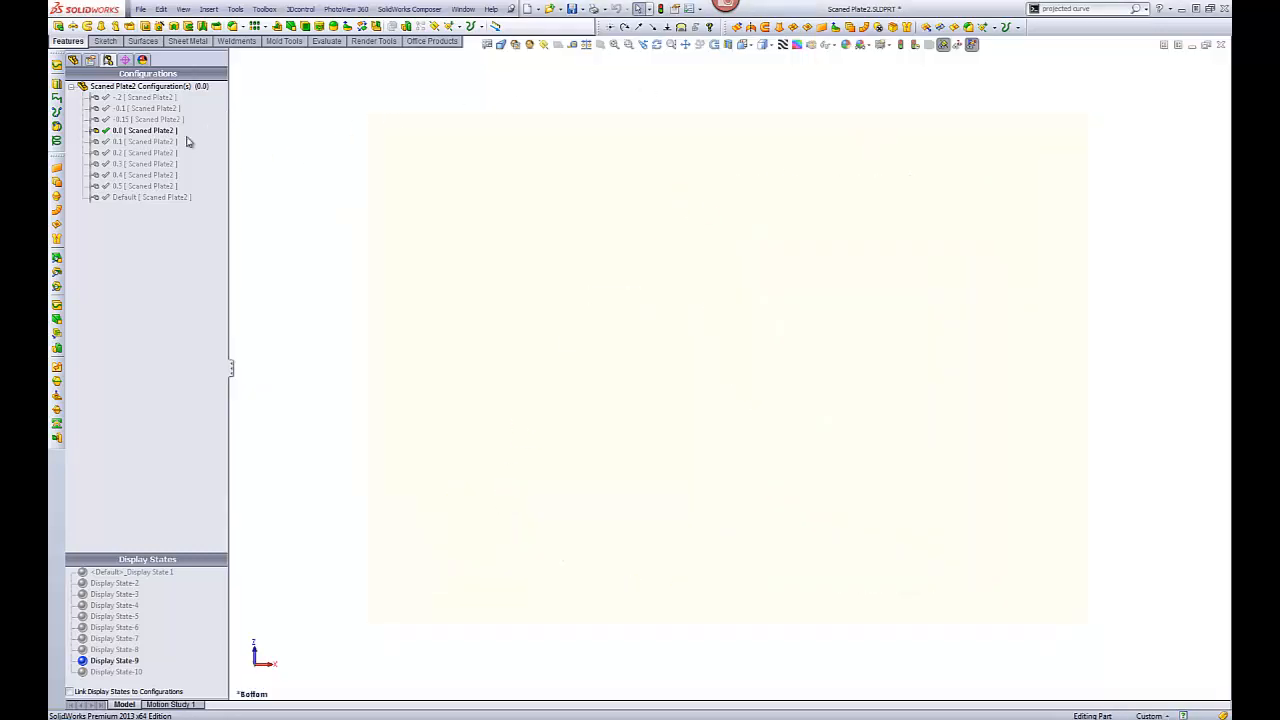
- Return to the default full-plate configuration, then activate a mid-level section configuration
double_click(124, 198)
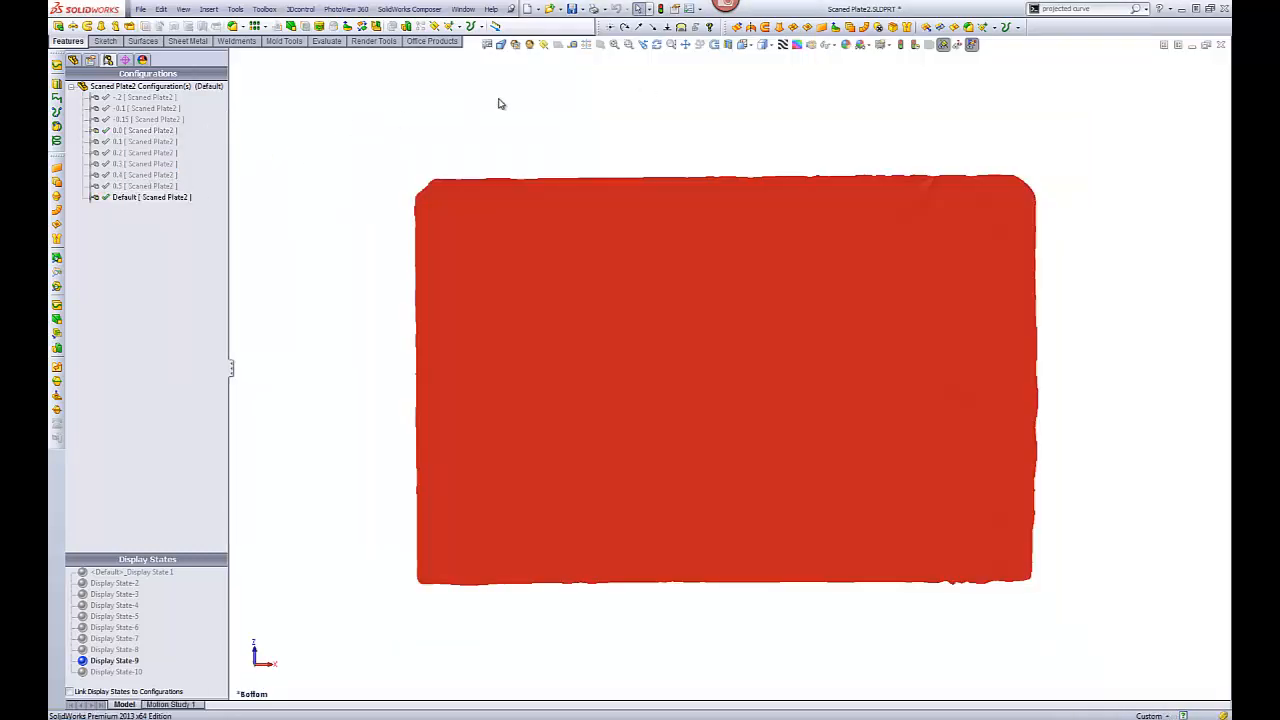
click(144, 96)
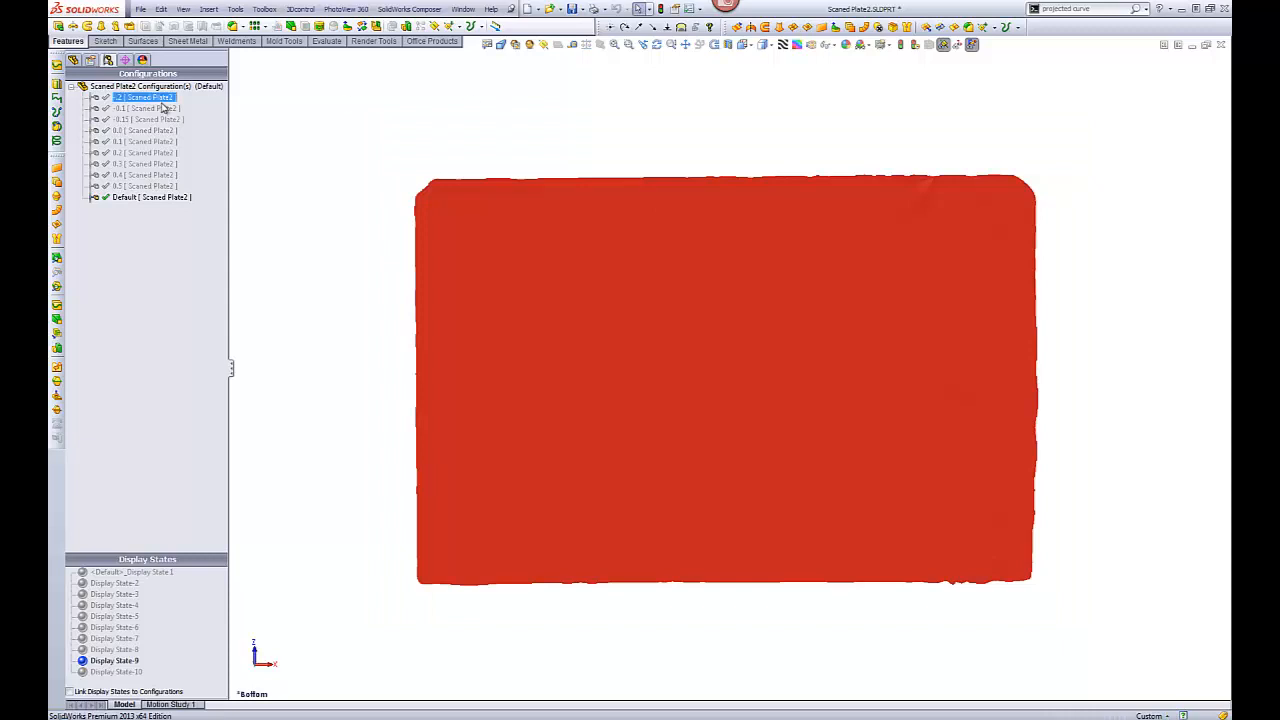
click(144, 140)
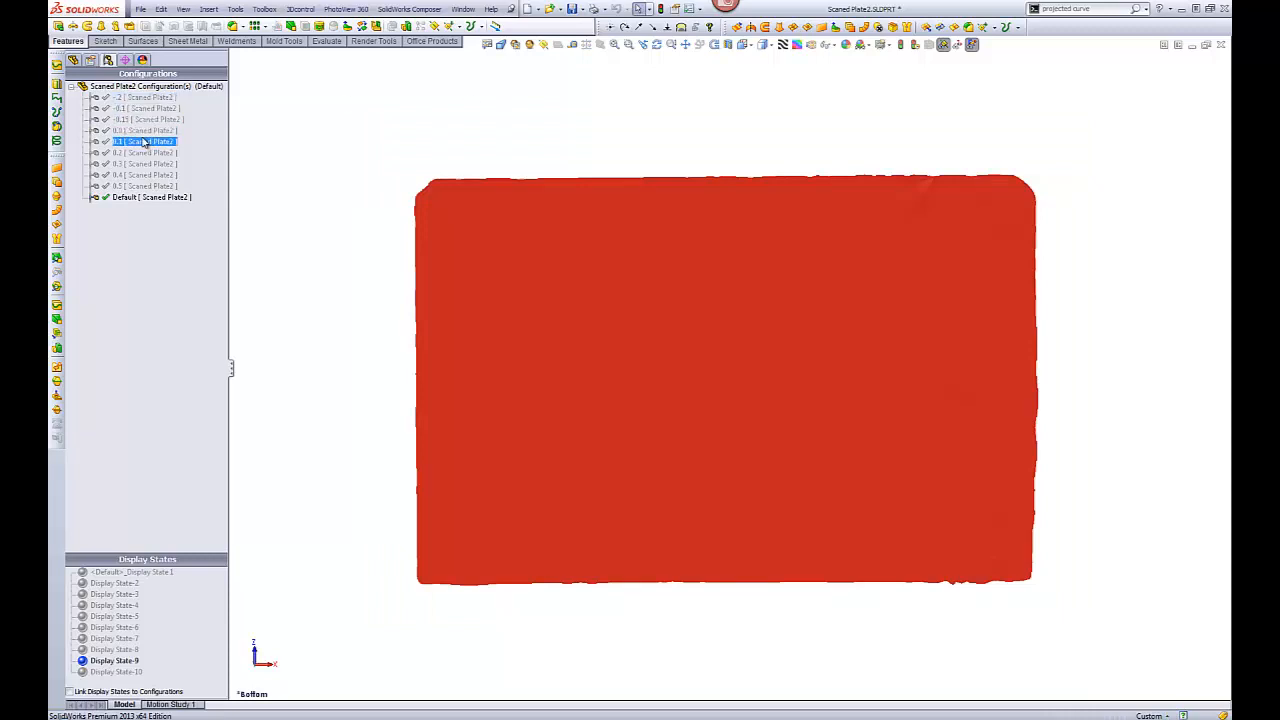
click(148, 120)
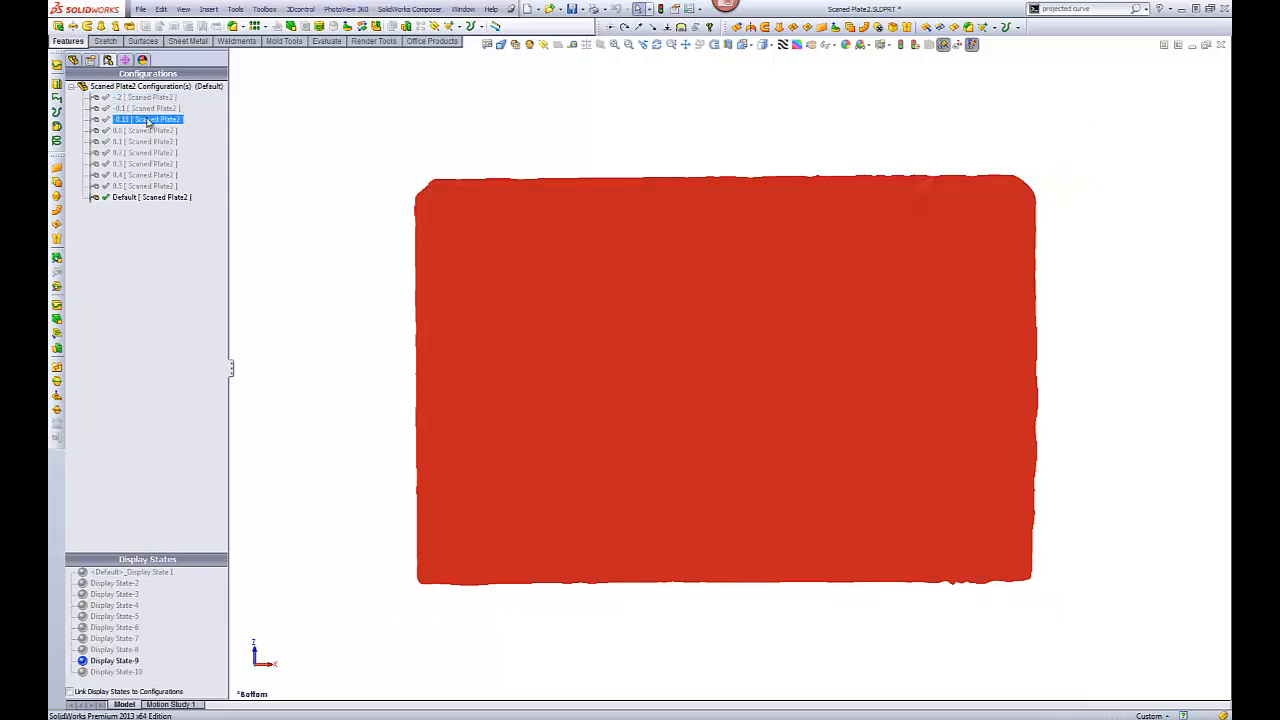
click(148, 108)
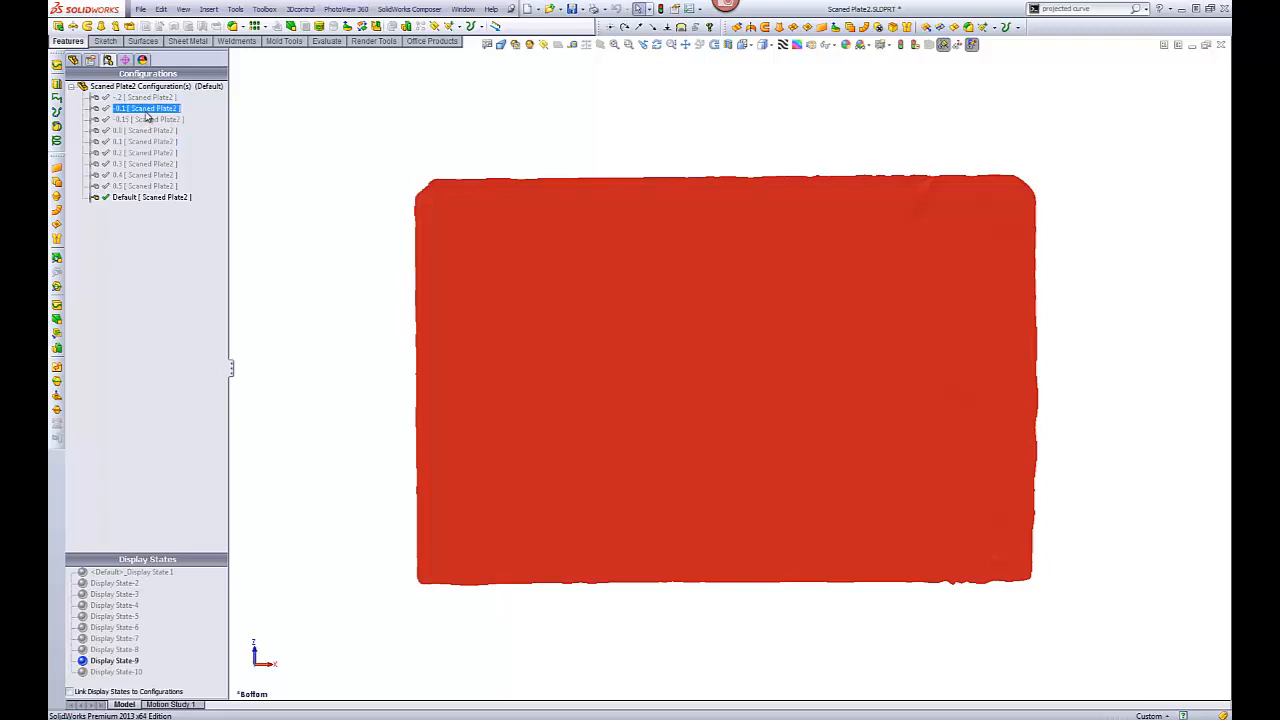
double_click(144, 108)
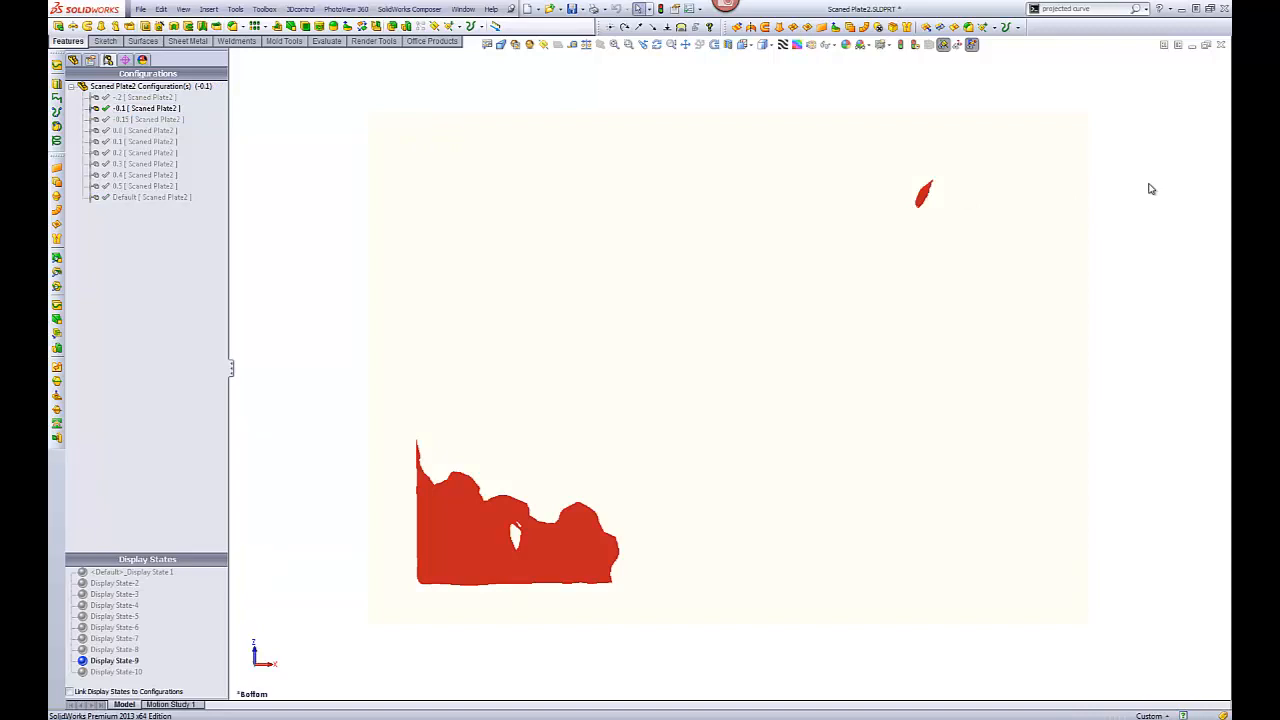
mouse_move(1144, 182)
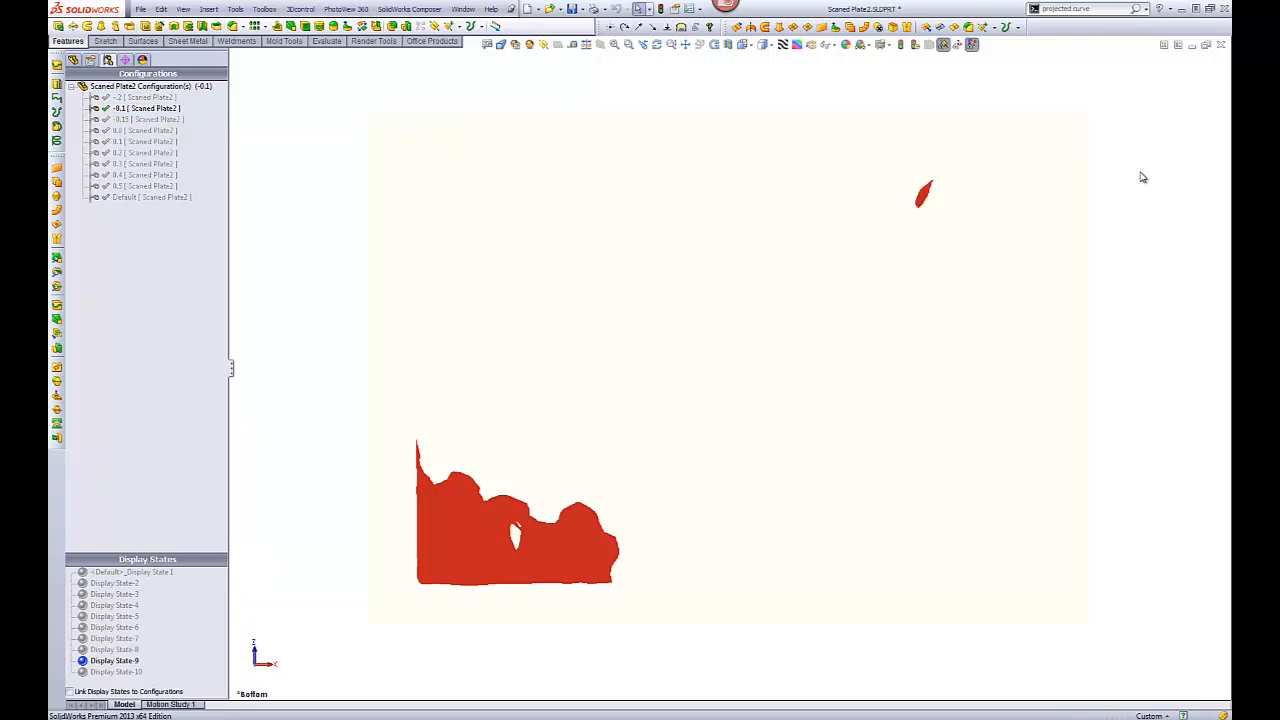
- Activate a deeper section configuration leaving only tiny slivers of the plate
click(144, 120)
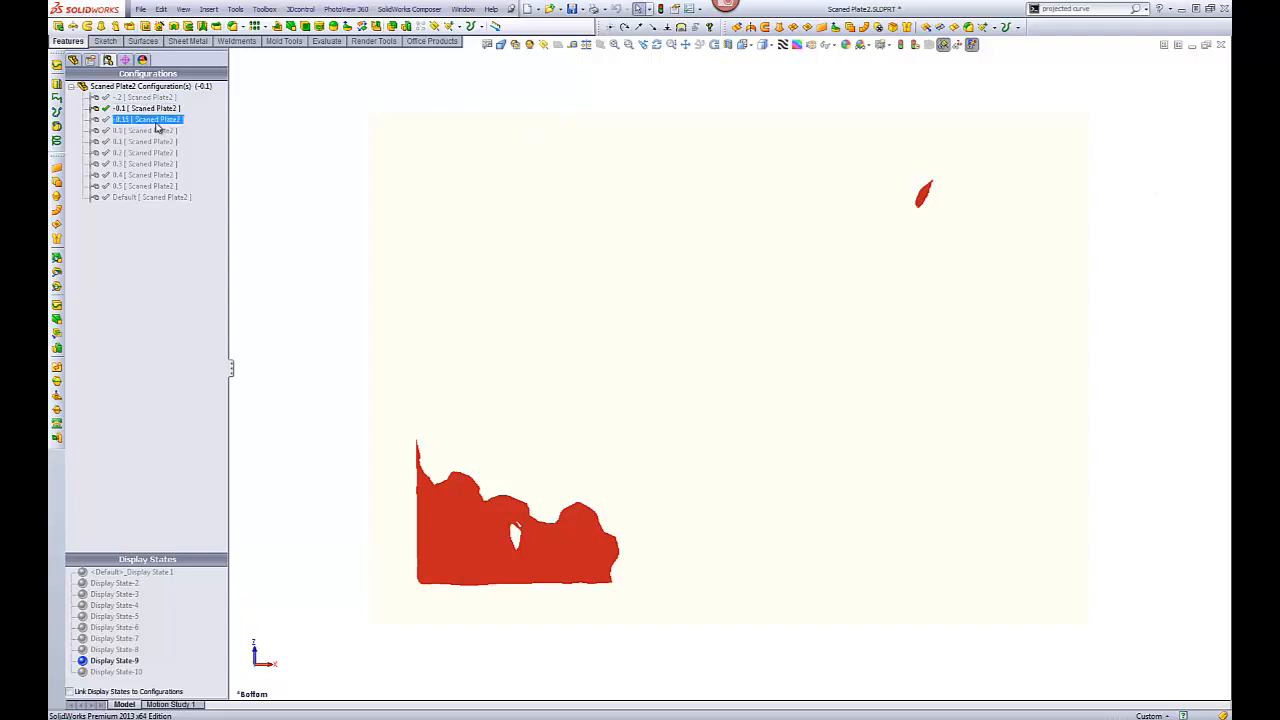
click(148, 120)
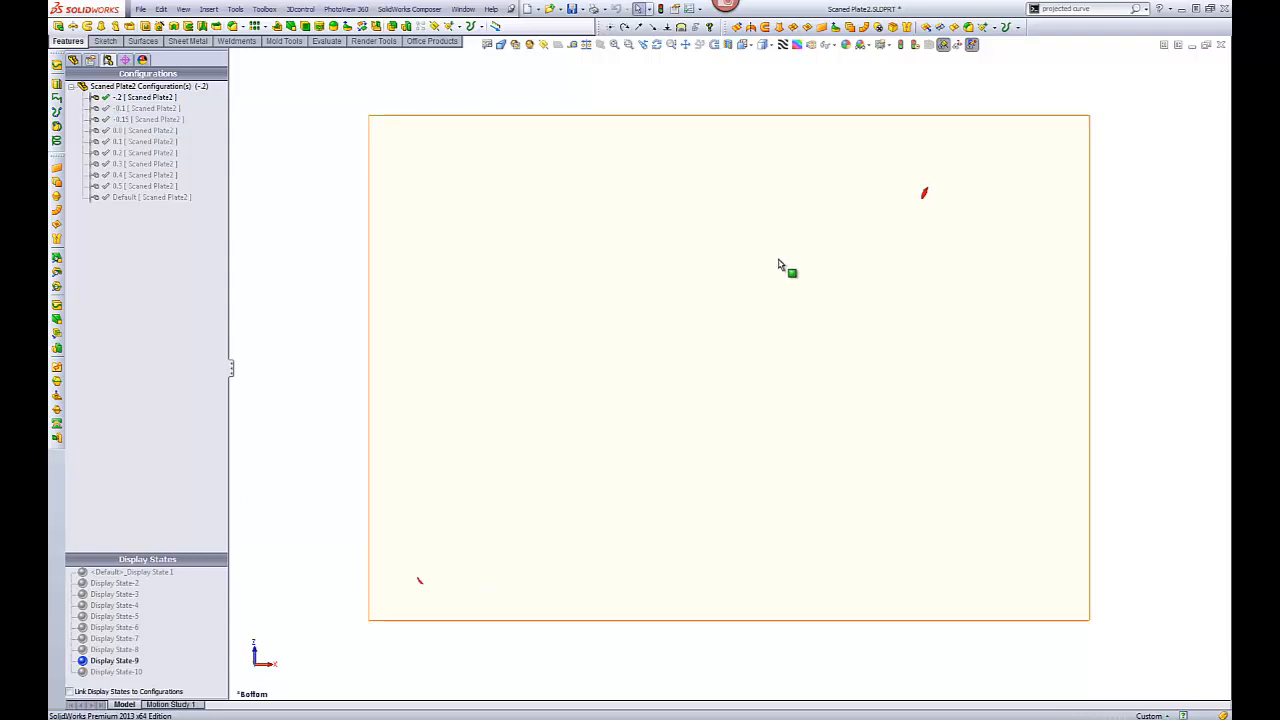
mouse_move(600, 142)
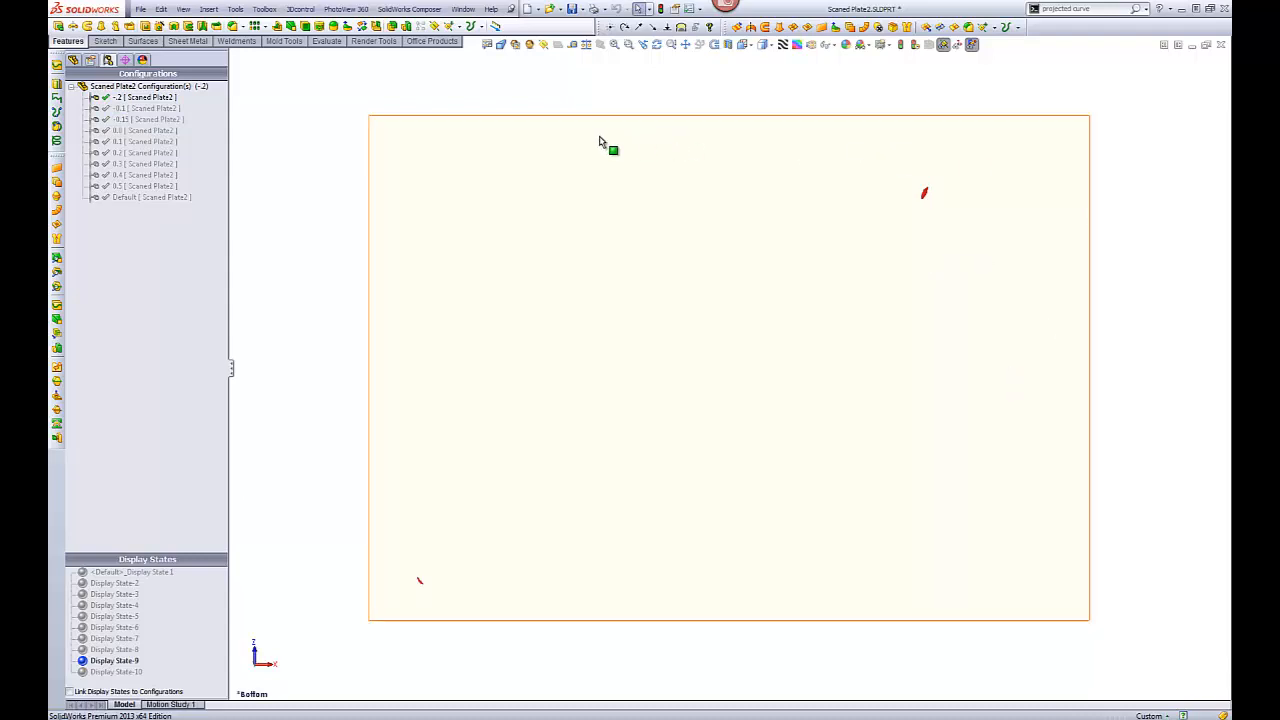
mouse_move(768, 216)
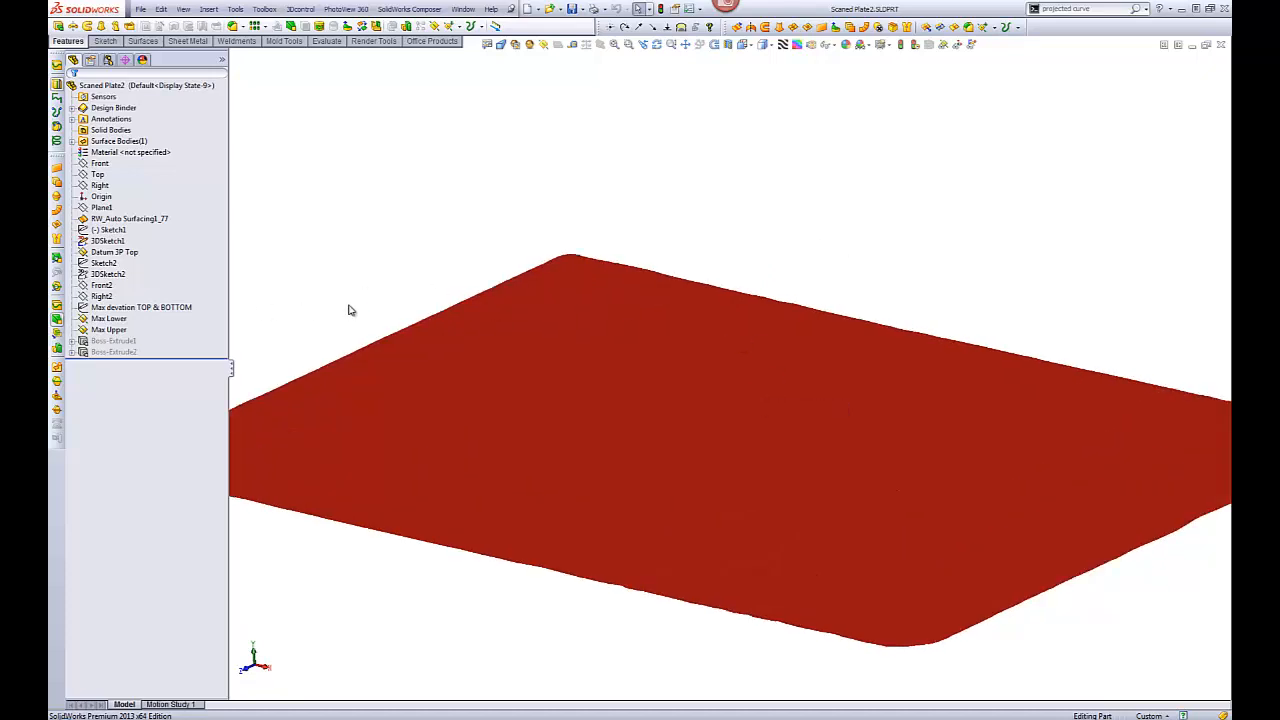
mouse_move(948, 70)
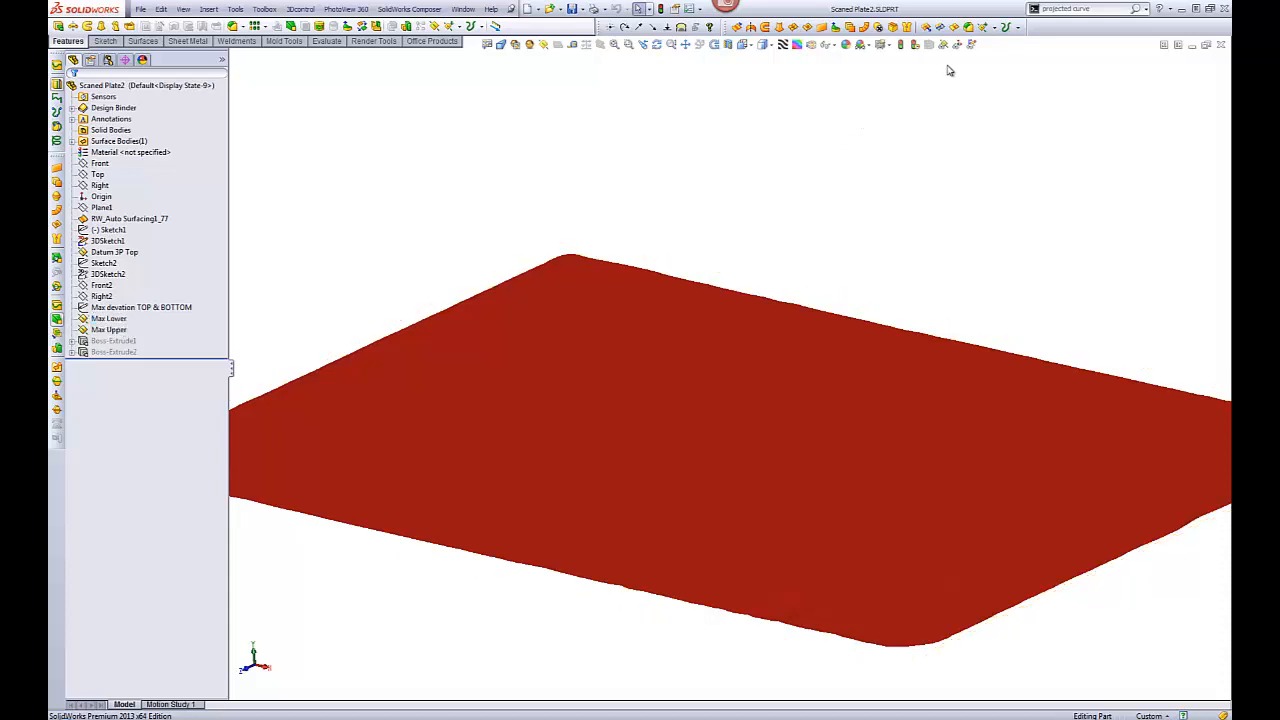
mouse_move(984, 28)
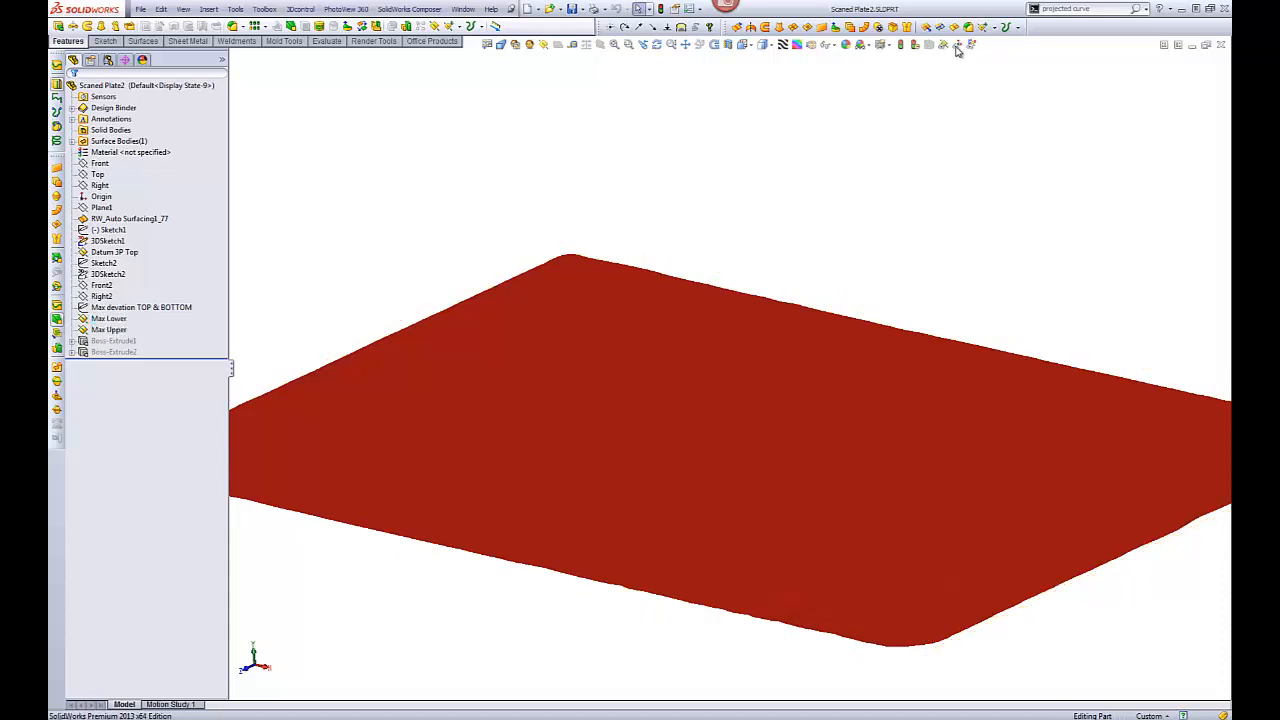
- Start the Measure tool on the full unsectioned plate
click(108, 240)
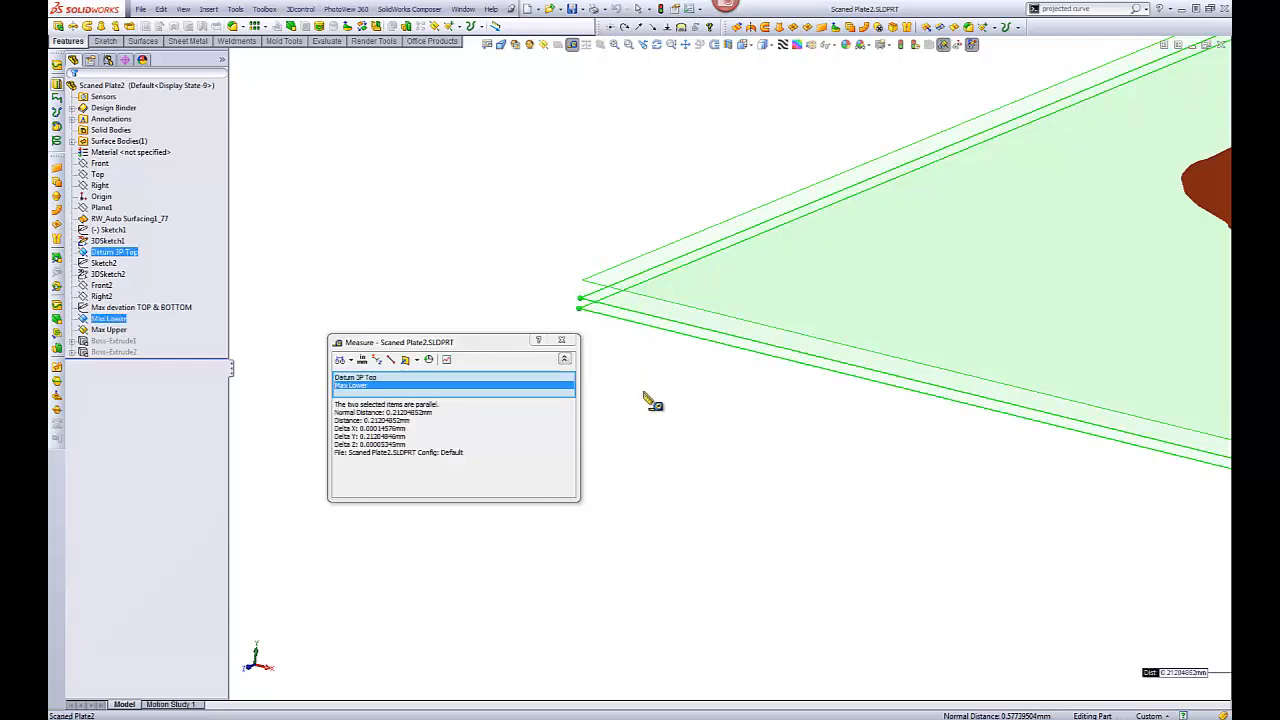
mouse_move(460, 258)
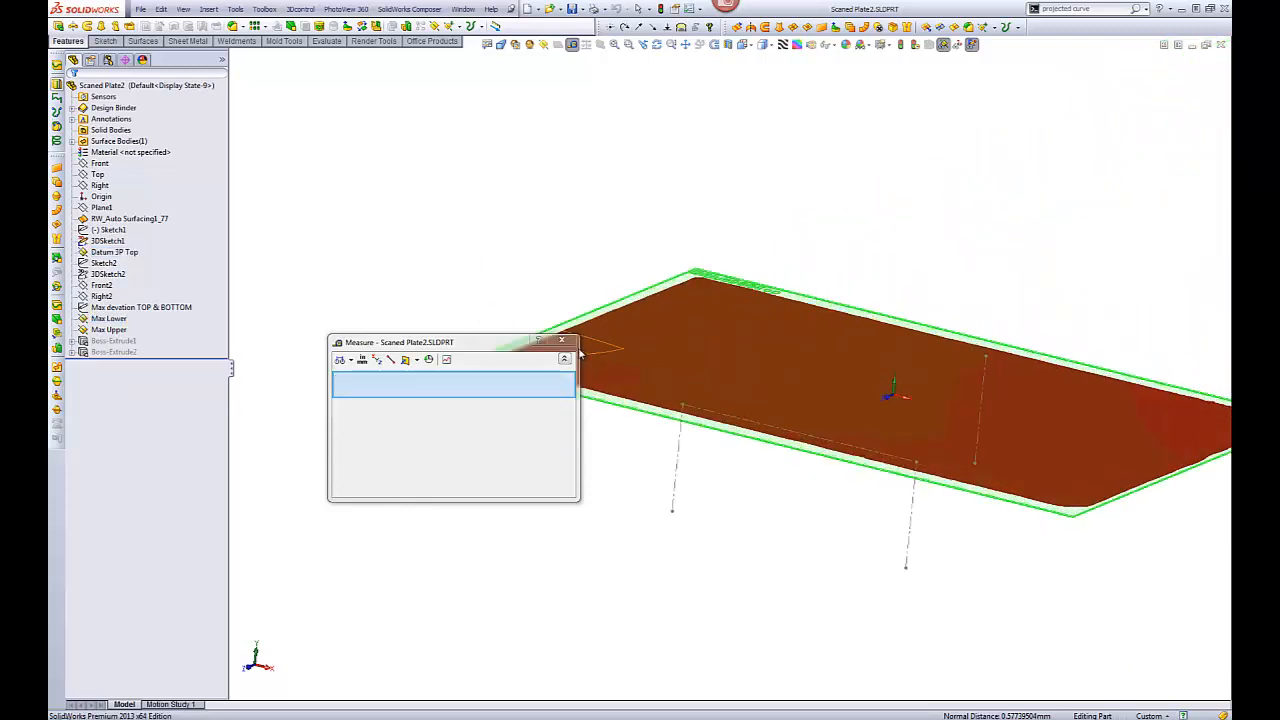
mouse_move(552, 278)
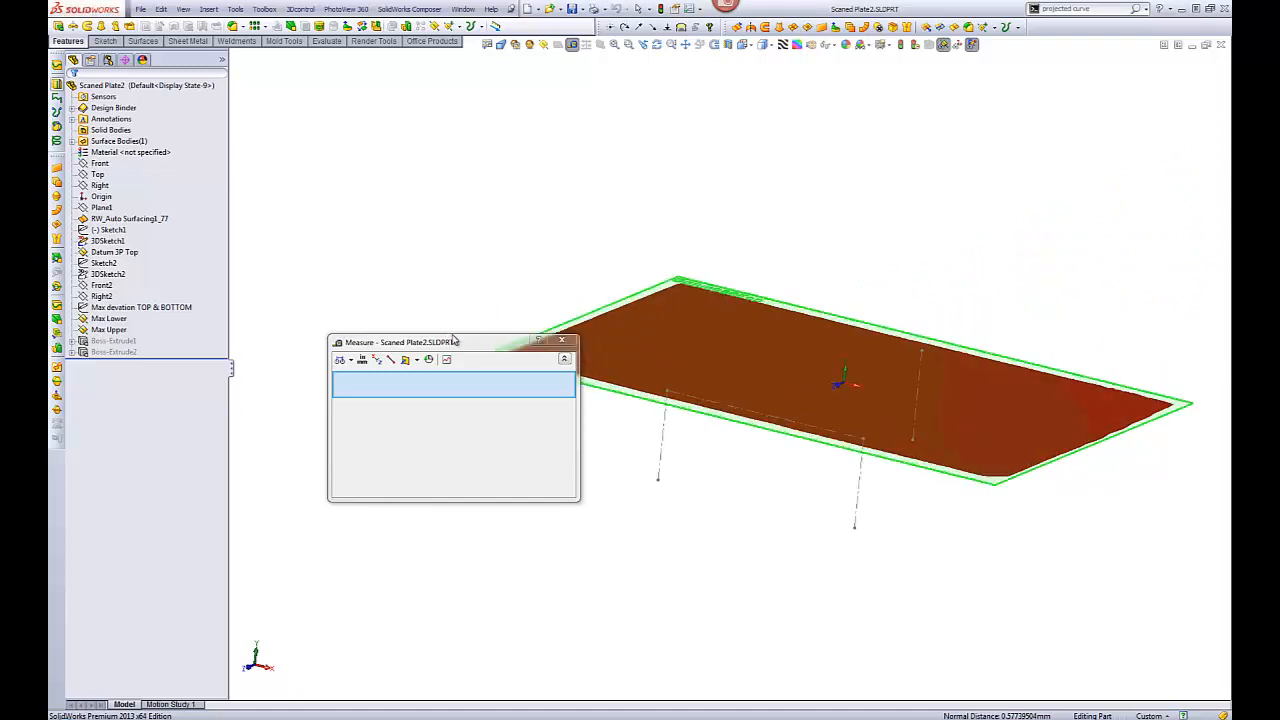
mouse_move(536, 272)
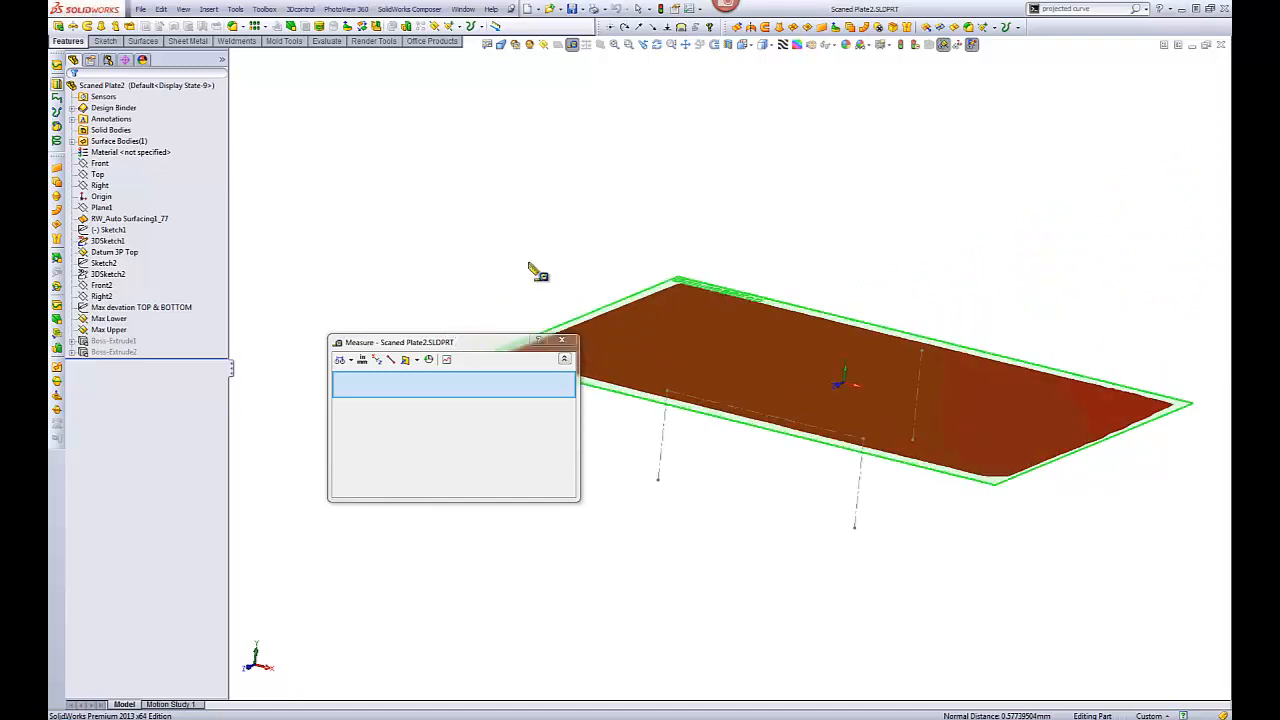
- Close the Measure dialog after reading the datum-to-Max Lower normal distance
click(562, 340)
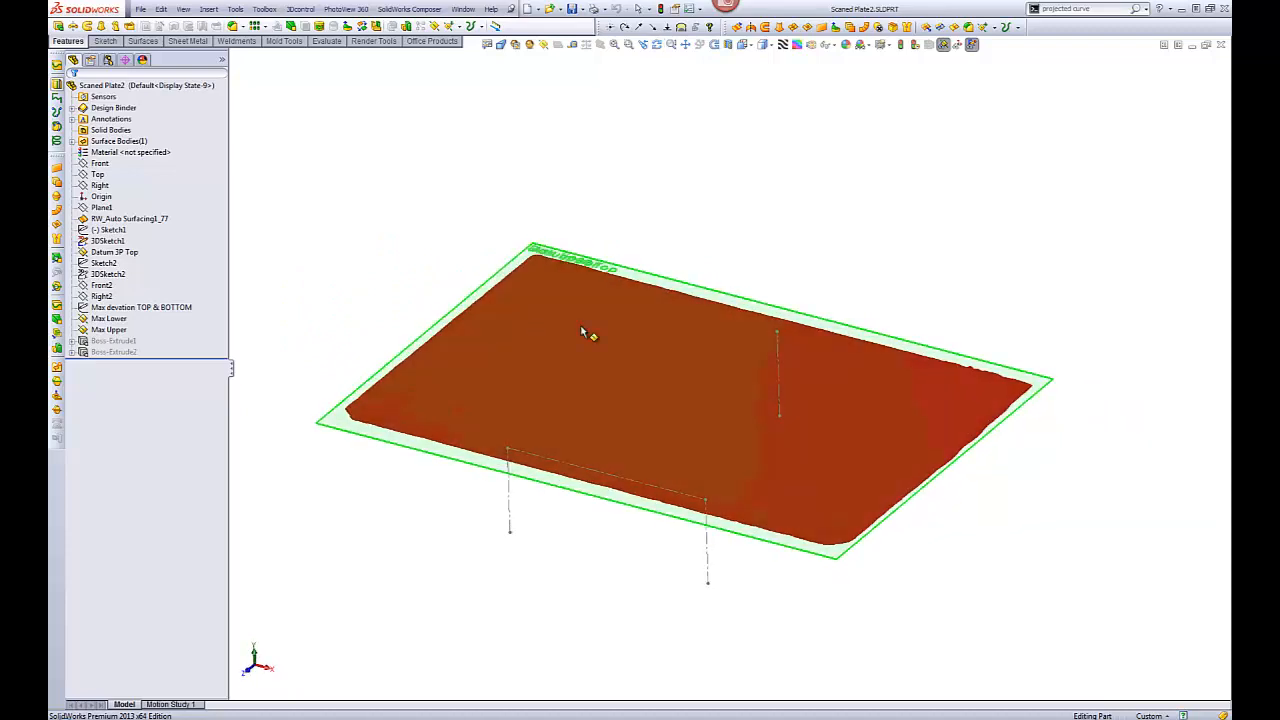
drag(584, 336, 708, 344)
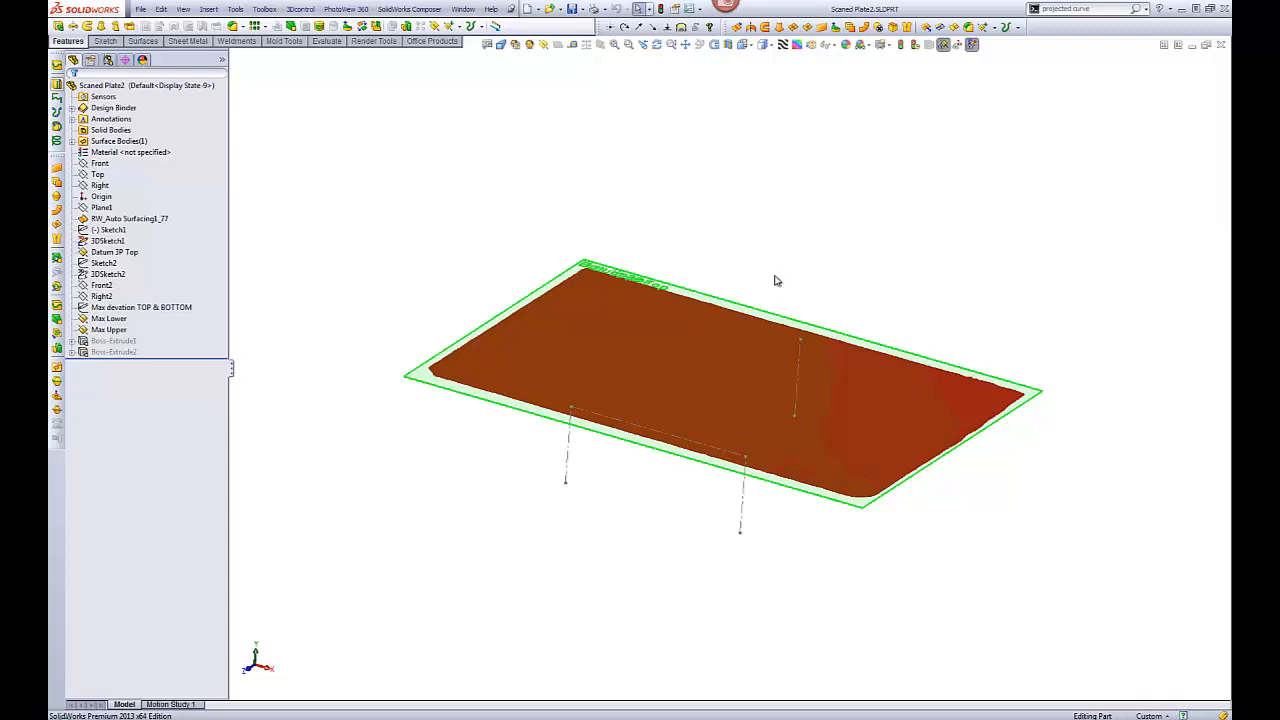
mouse_move(798, 246)
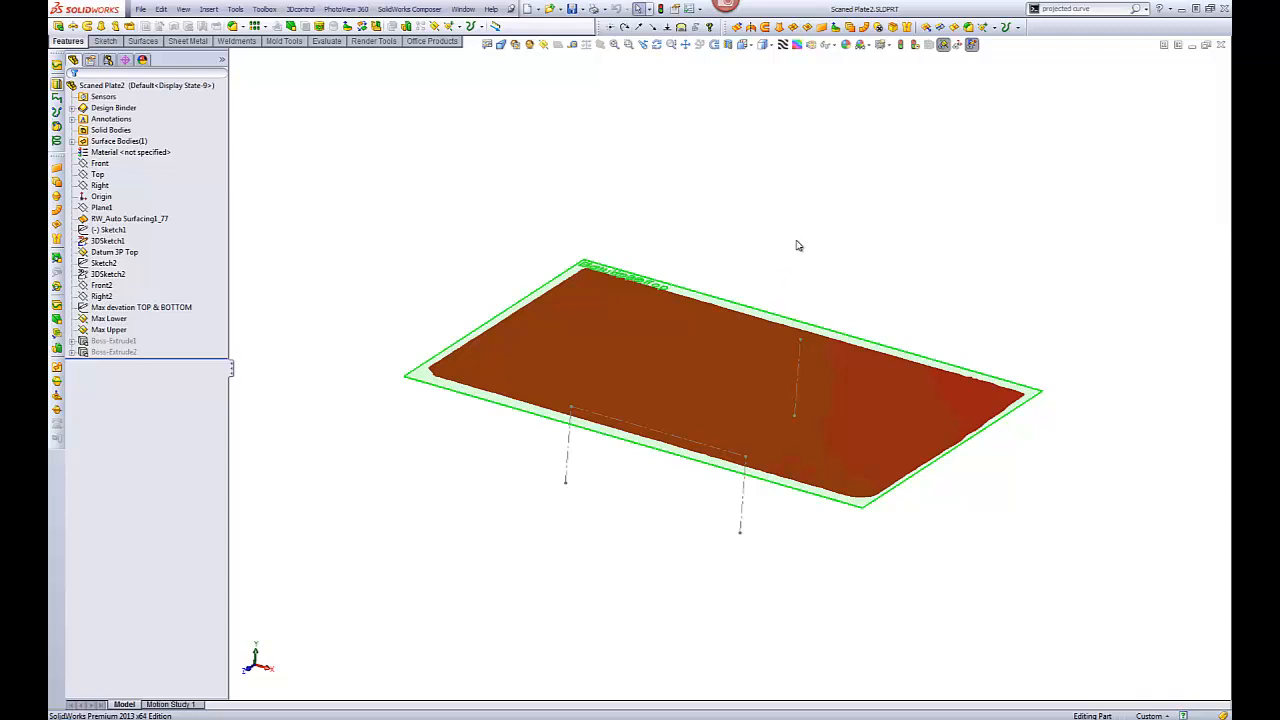
mouse_move(780, 280)
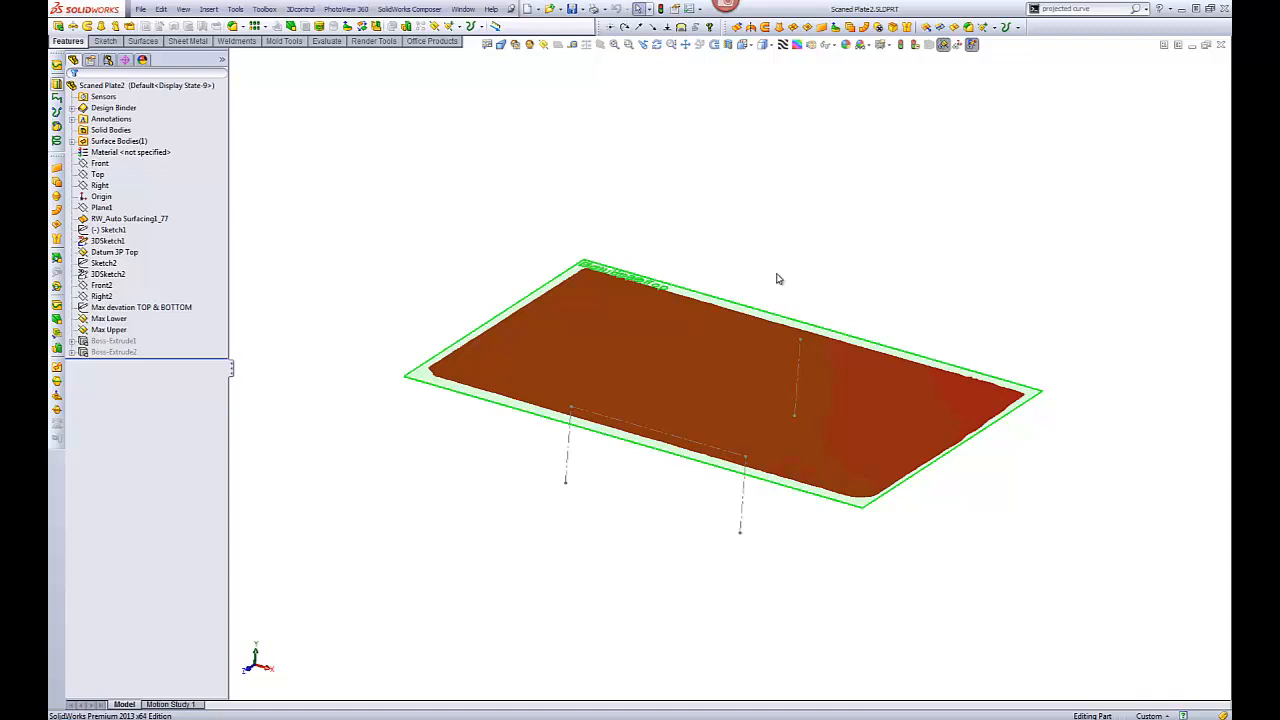
mouse_move(780, 286)
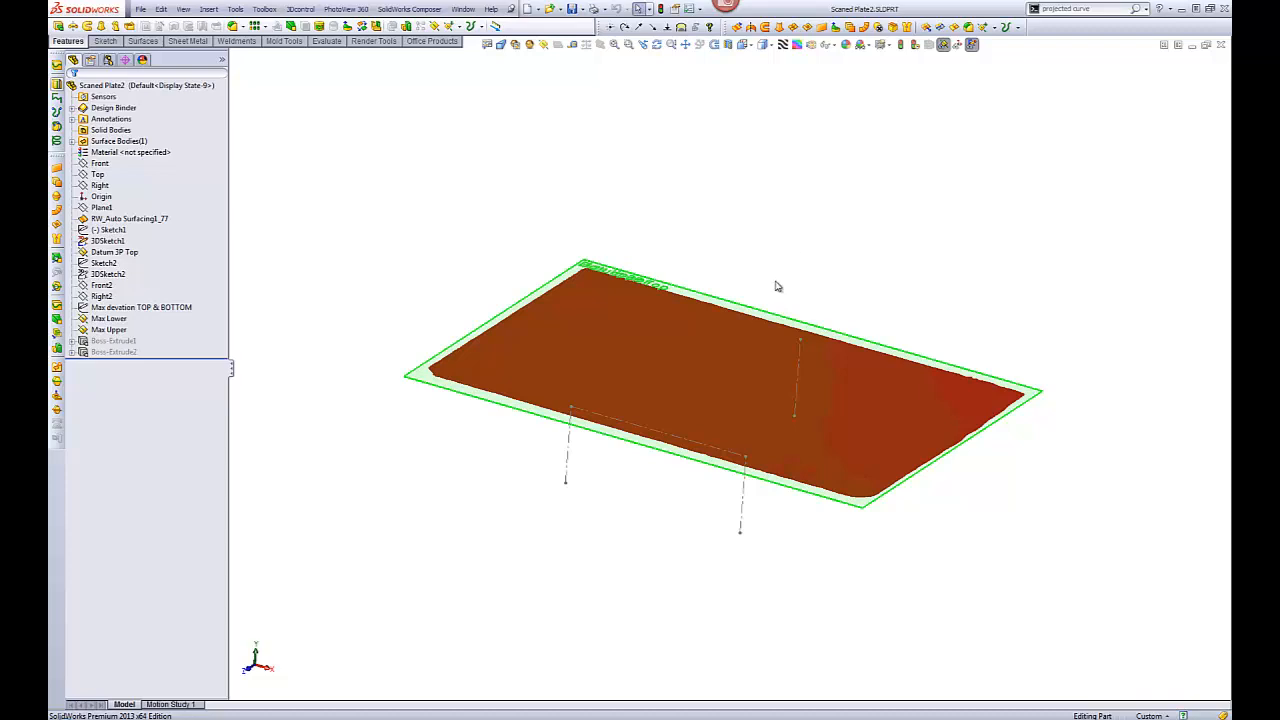